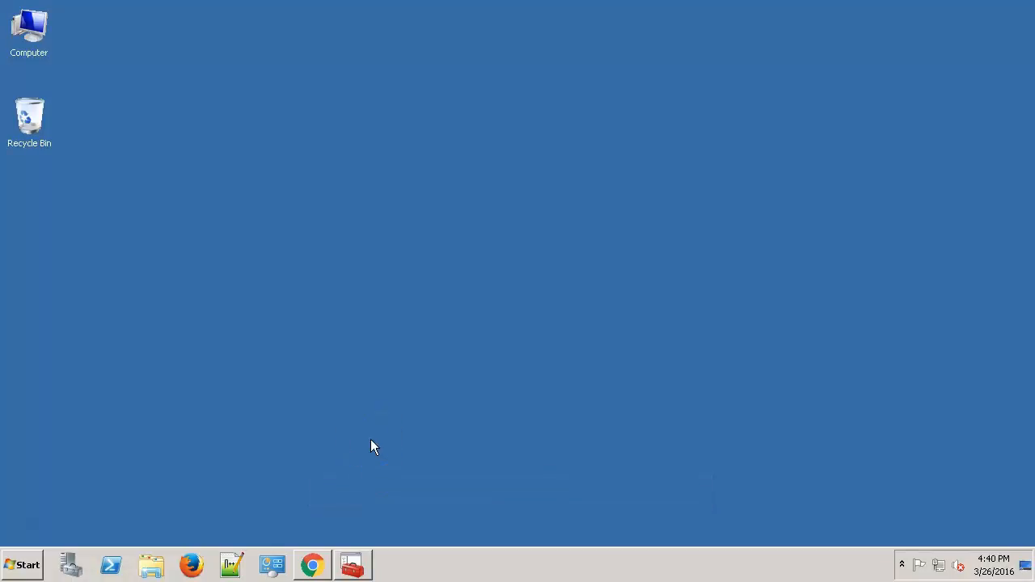
Confirm the Repository service is running, then view the primary archive's adapters and modules in Repository Manager
left_click(353, 564)
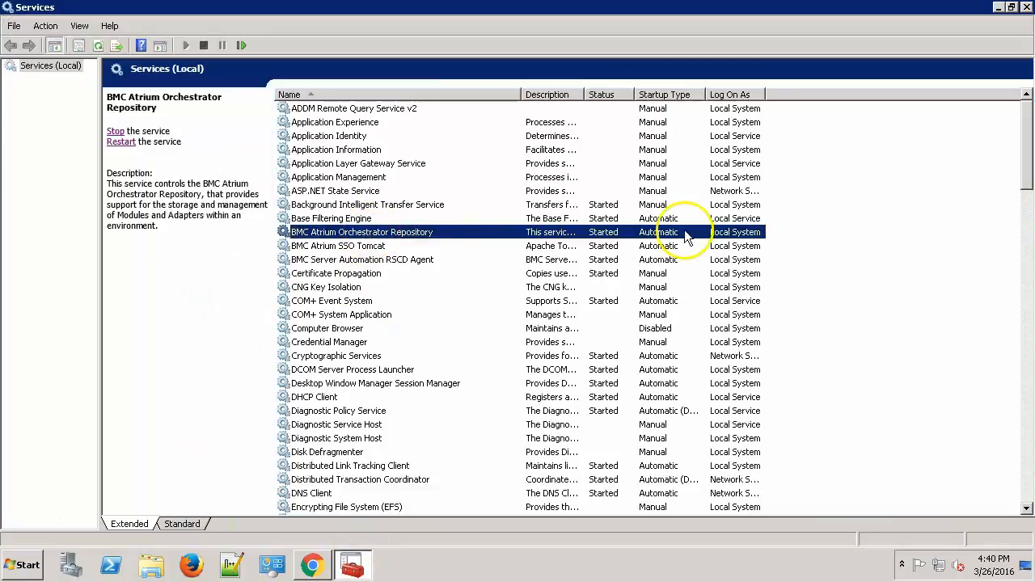
left_click(312, 563)
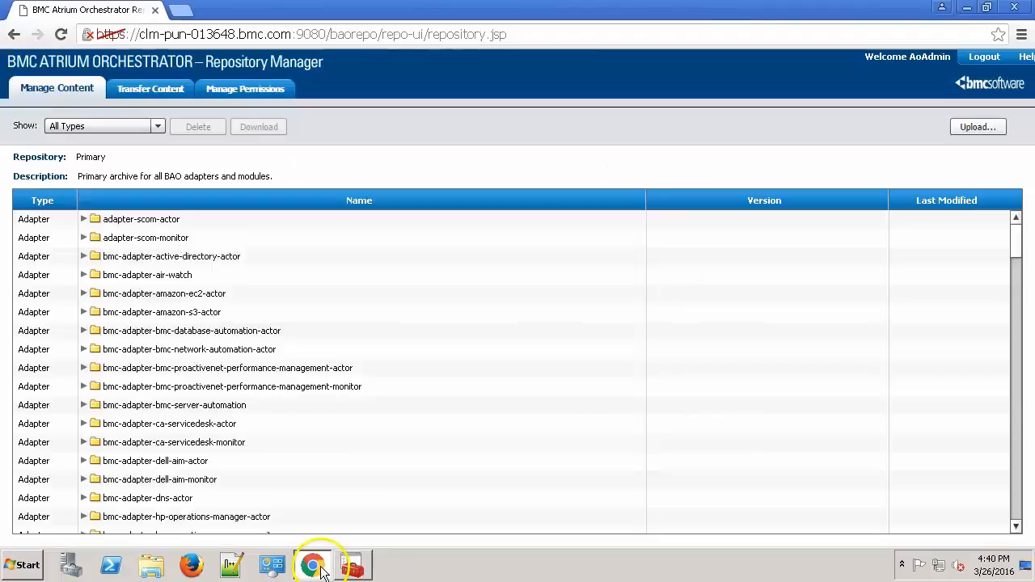
left_click(159, 479)
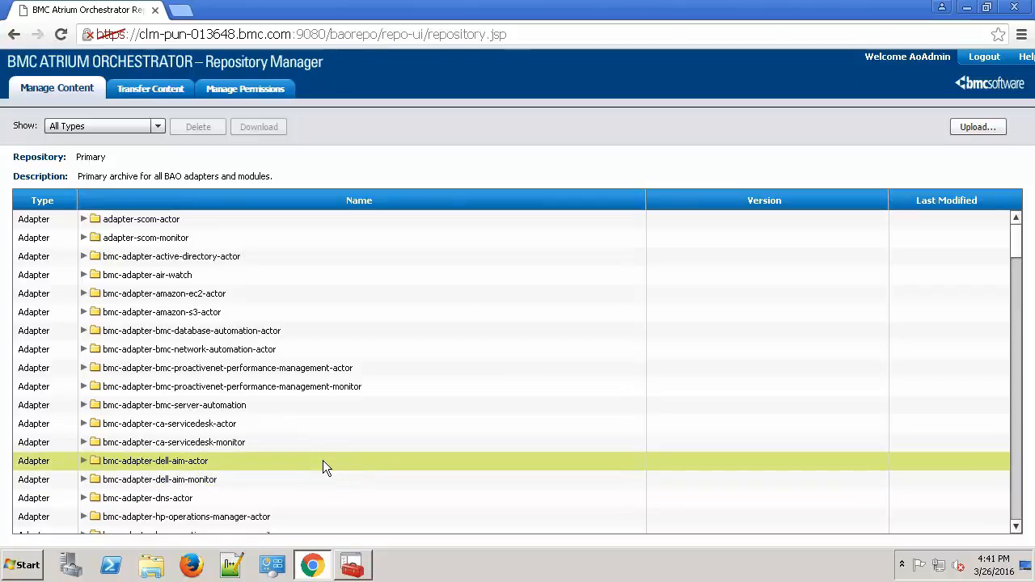
Stop the BMC Atrium Orchestrator Configuration Distribution Peer service and minimize Services
left_click(982, 7)
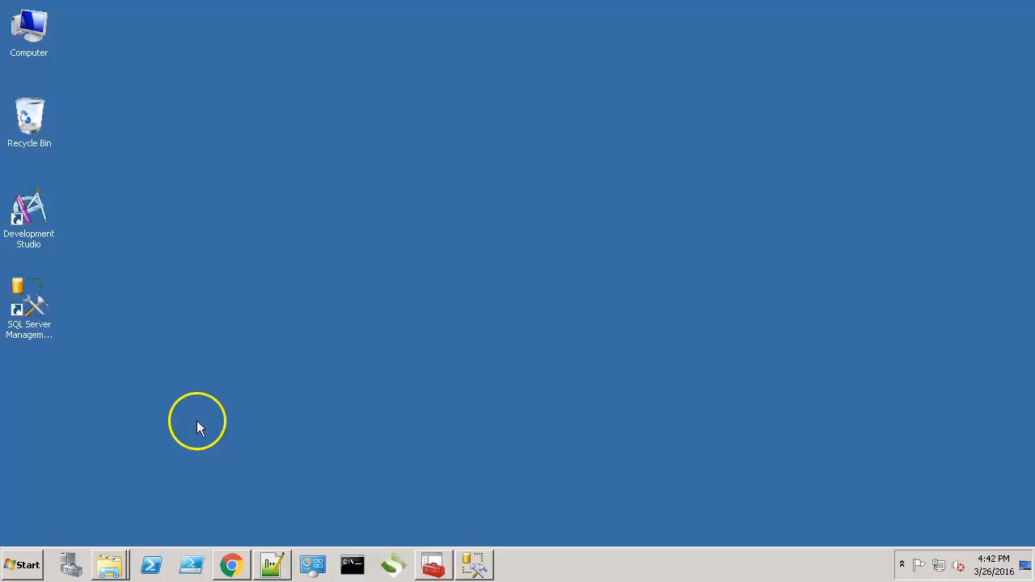
left_click(434, 563)
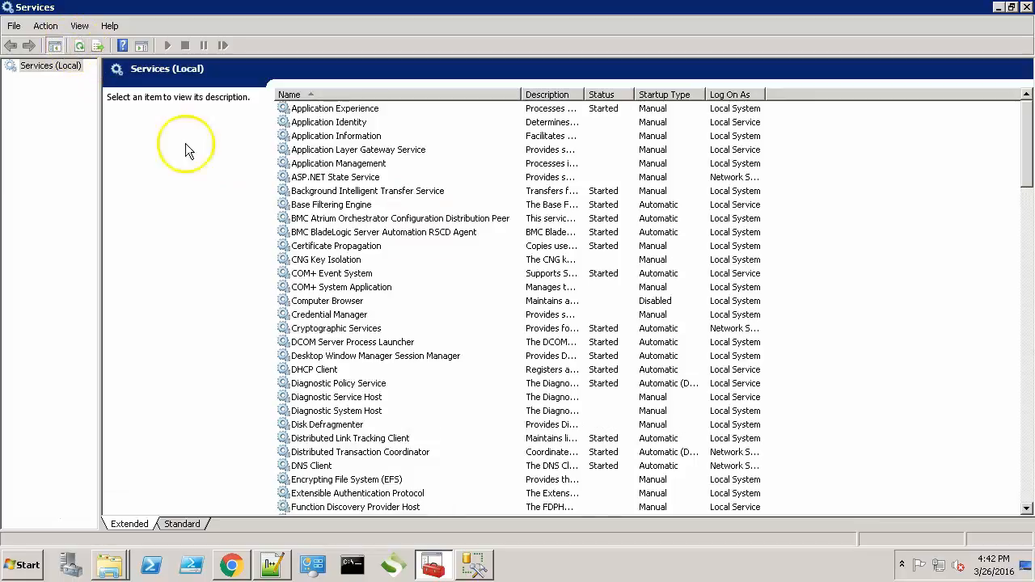
left_click(400, 218)
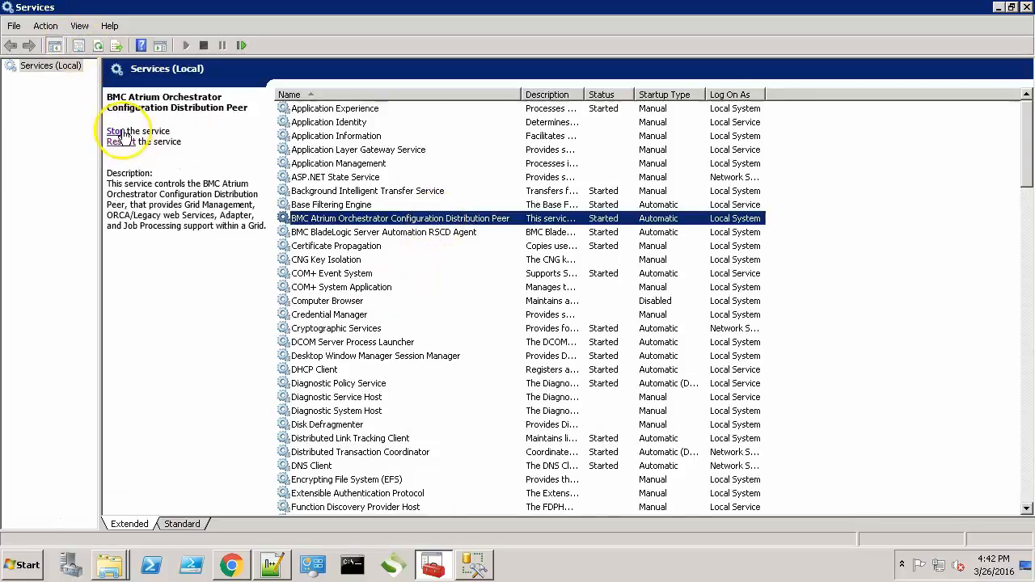
left_click(115, 131)
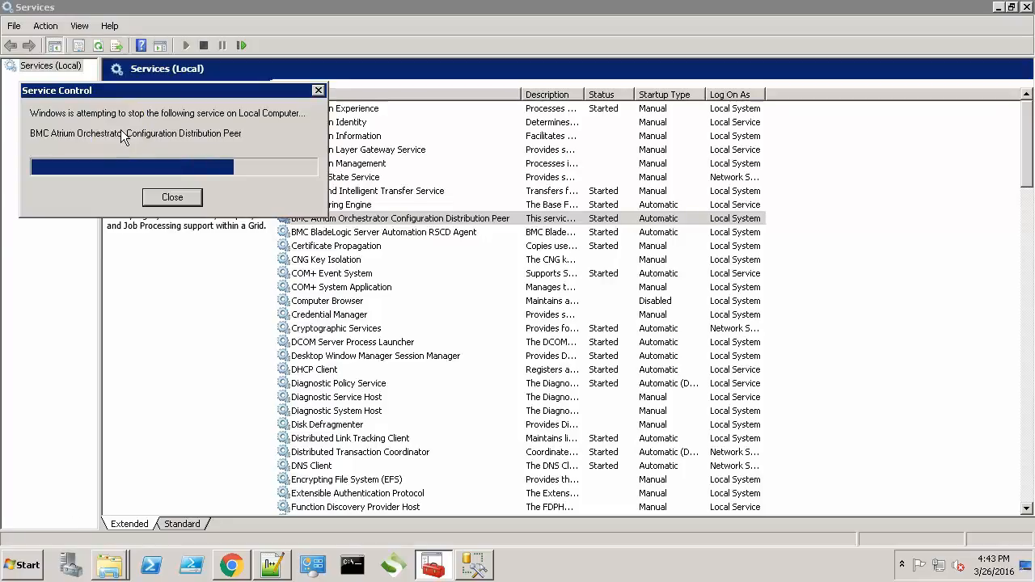
left_click(171, 197)
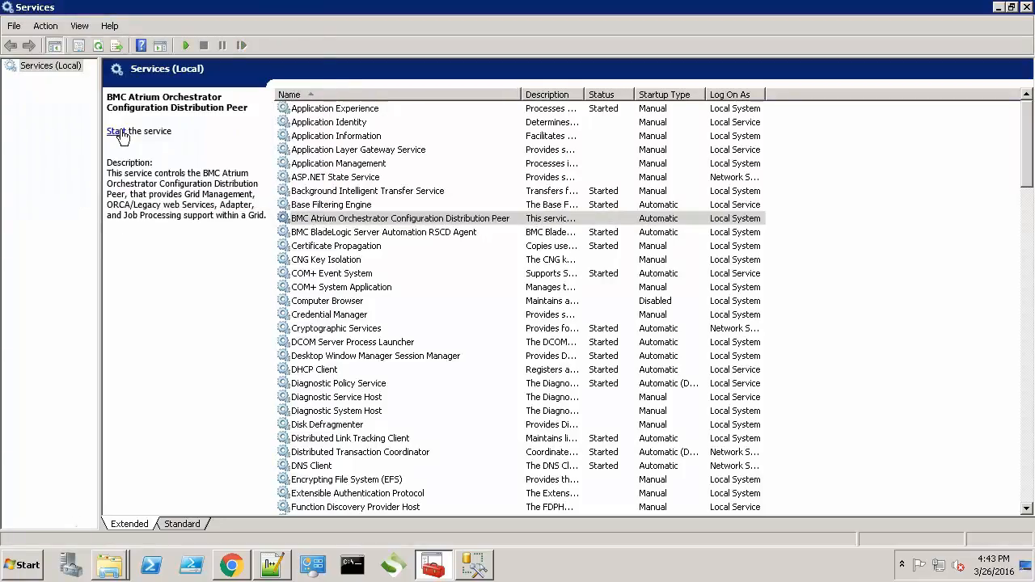
mouse_move(927, 119)
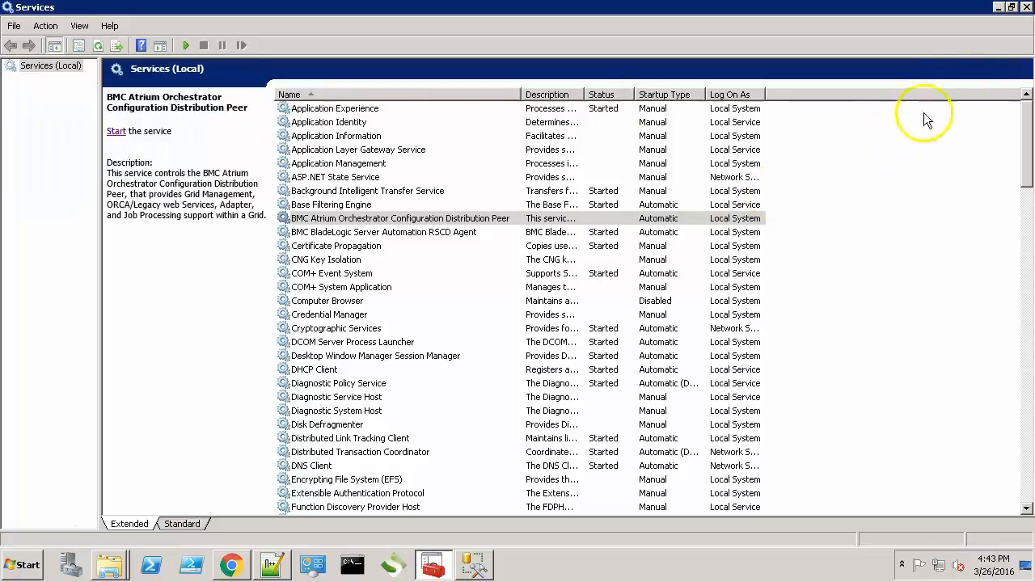
left_click(1008, 6)
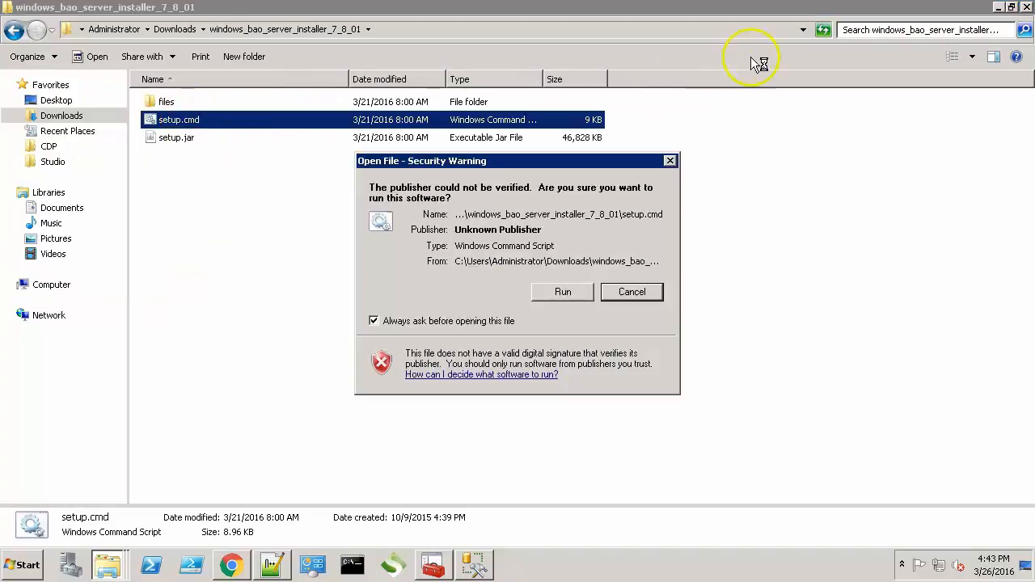
Allow setup.cmd to run, choose US English, and accept the 7.8.01 license agreement
left_click(562, 291)
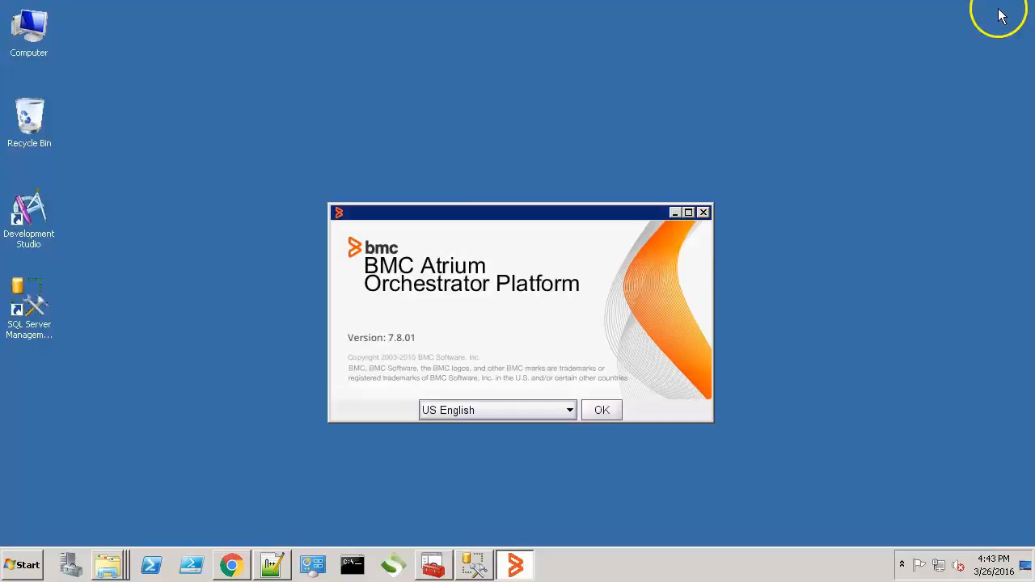
left_click(602, 410)
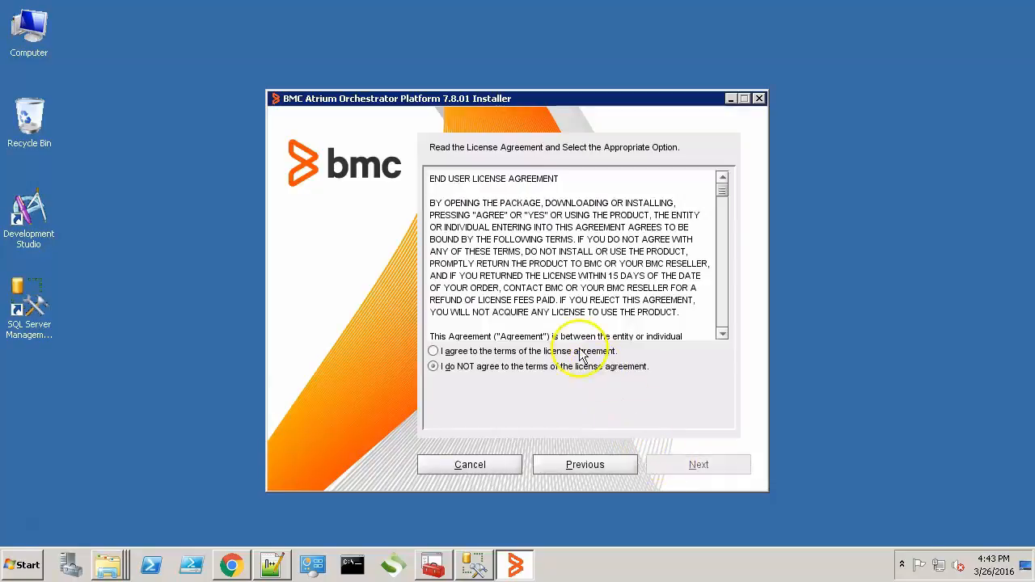
left_click(434, 351)
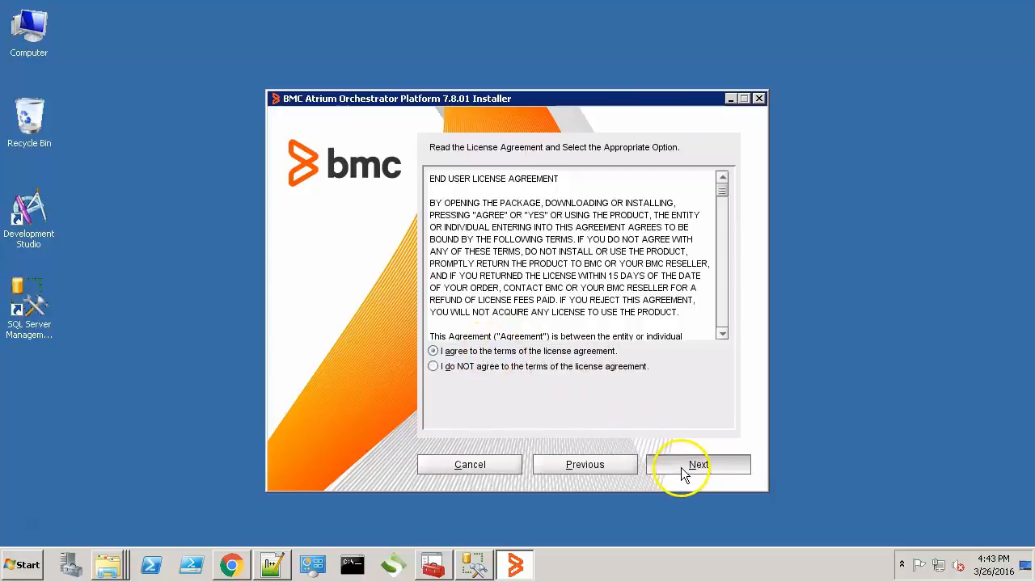
Advance past installation type, select only the Repository feature, and keep root port 9080
left_click(698, 464)
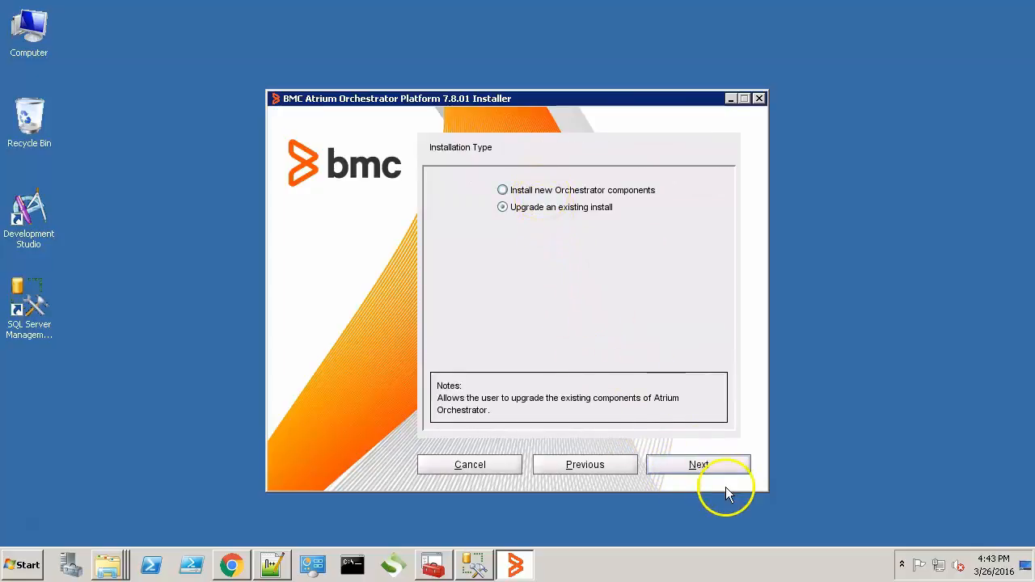
left_click(698, 464)
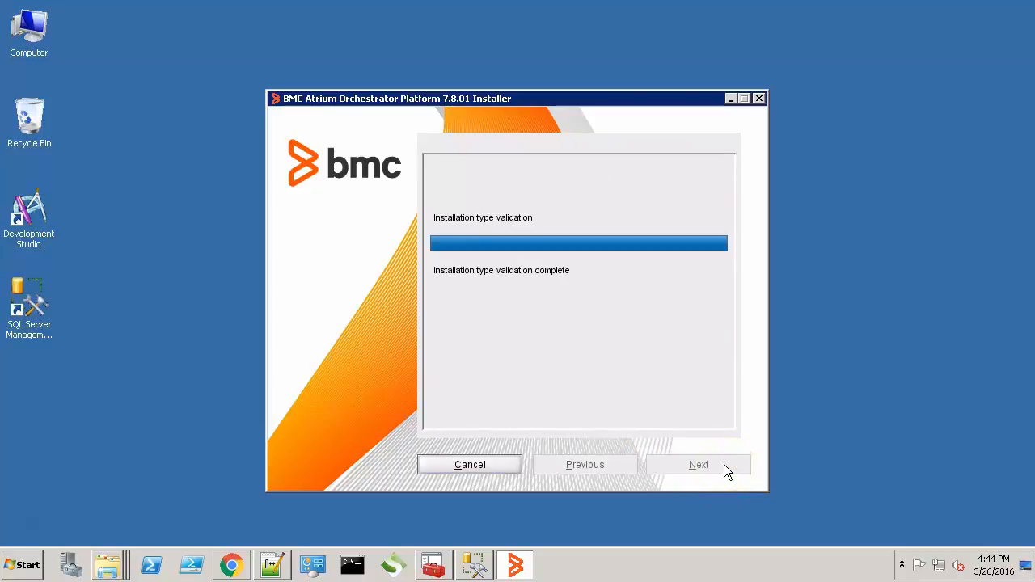
left_click(698, 464)
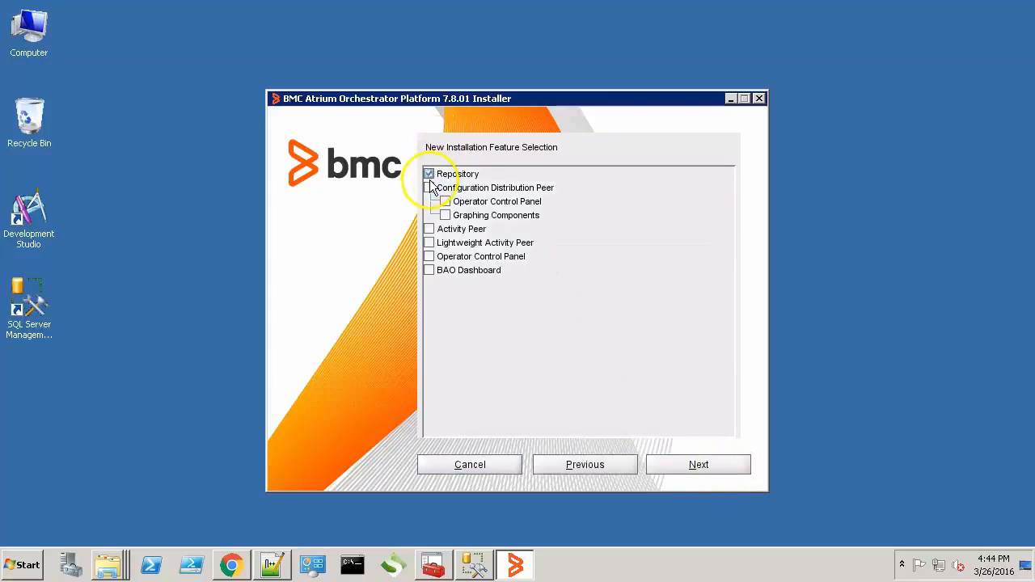
left_click(698, 464)
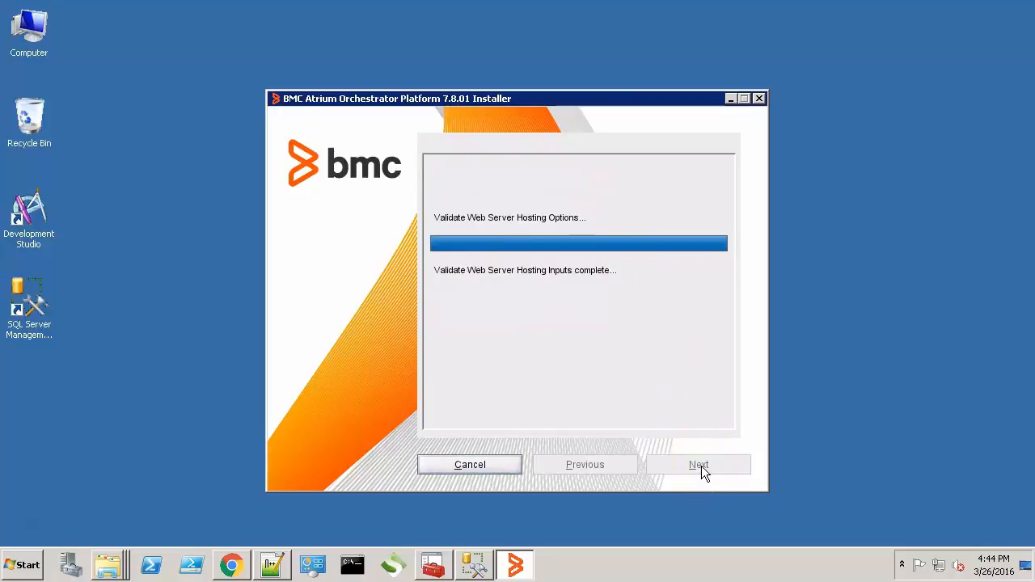
left_click(698, 464)
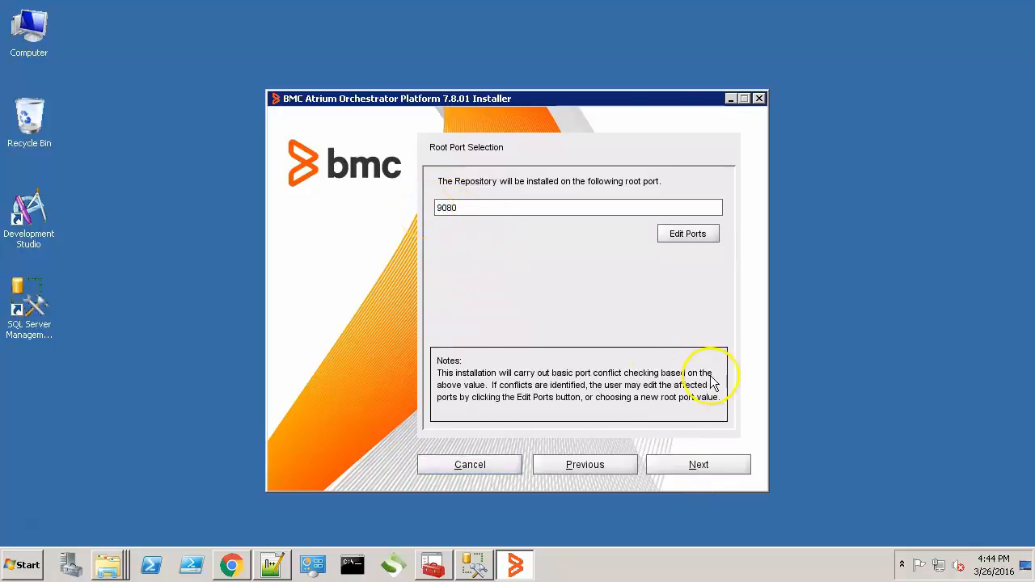
left_click(698, 464)
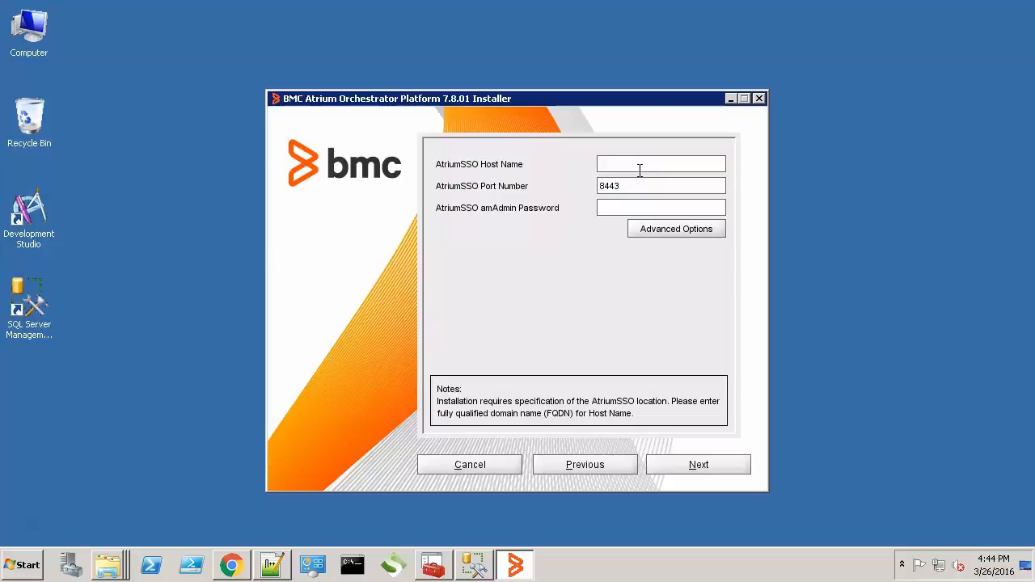
Enter AtriumSSO host clm-pun-013648.bmc.com, port 8443 and the amAdmin password
type("clm-pu")
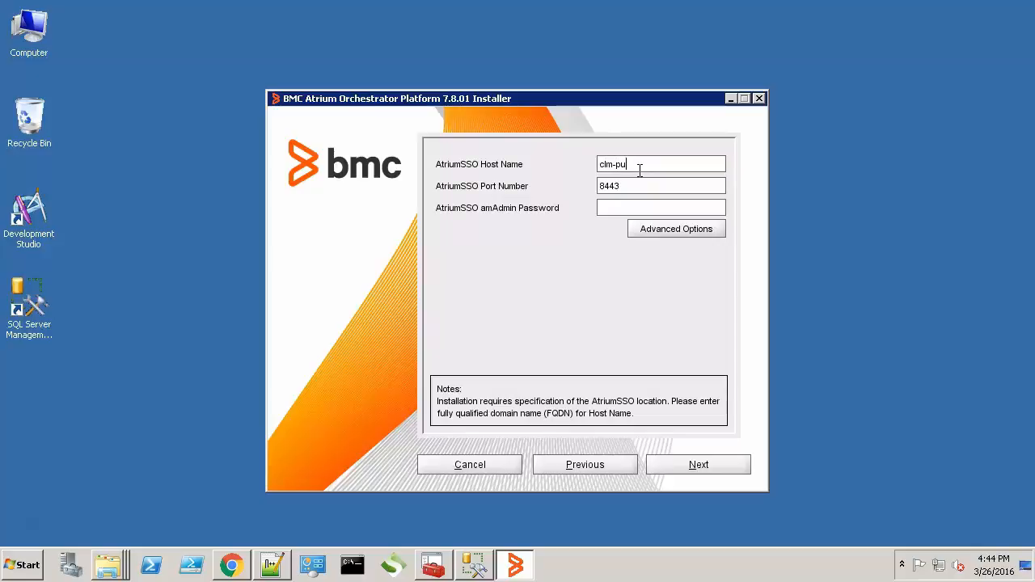
type("n-013648.bmc.com")
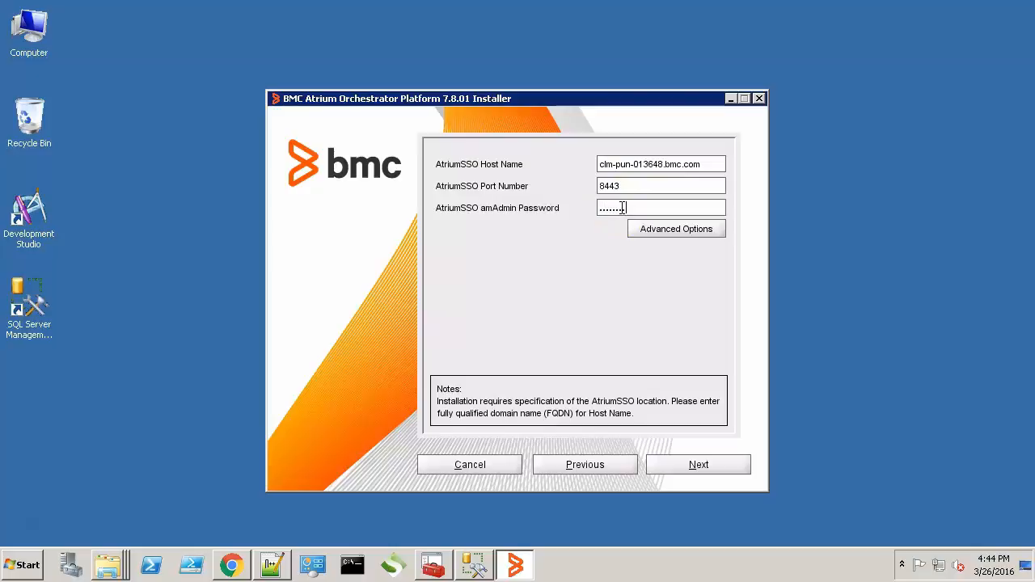
key("backspace")
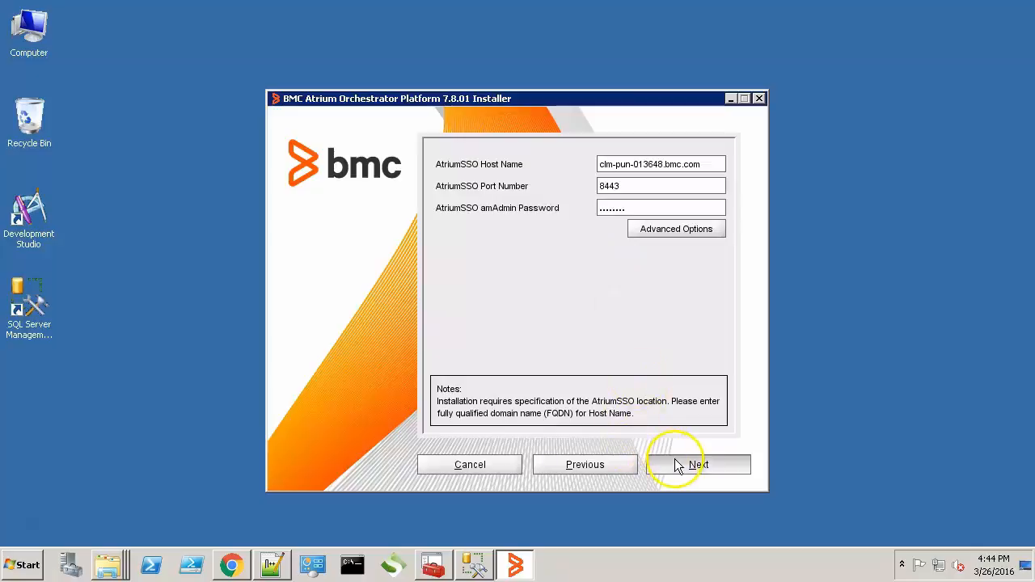
left_click(698, 465)
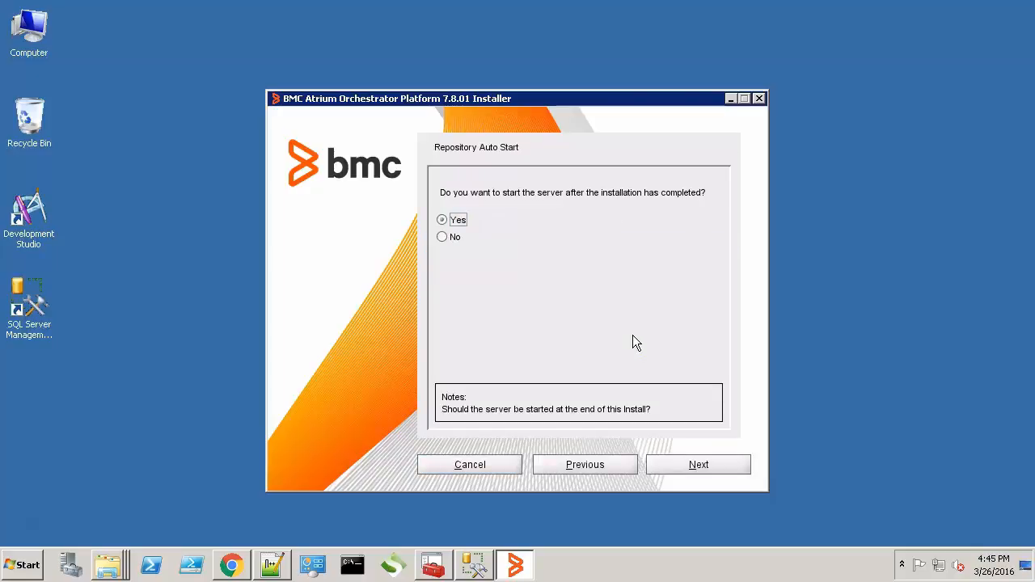
Set Repository auto start to No and run the installation to successful completion
left_click(442, 236)
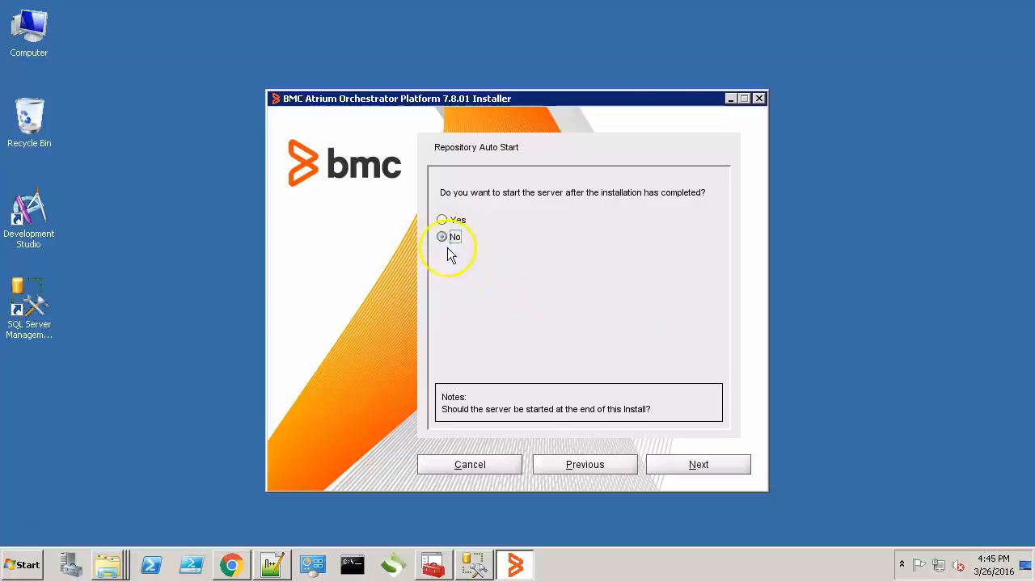
left_click(698, 464)
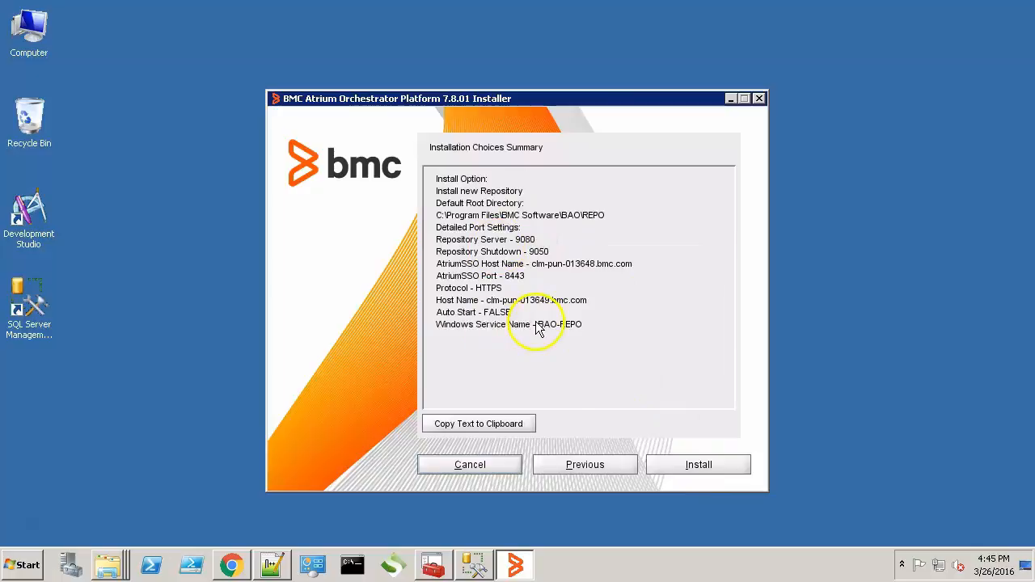
left_click(697, 464)
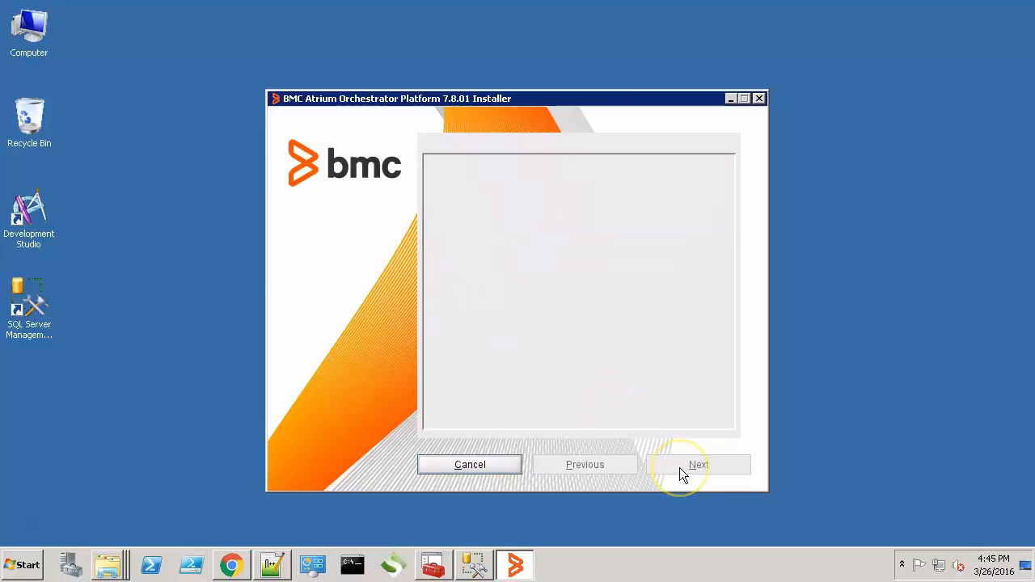
left_click(698, 465)
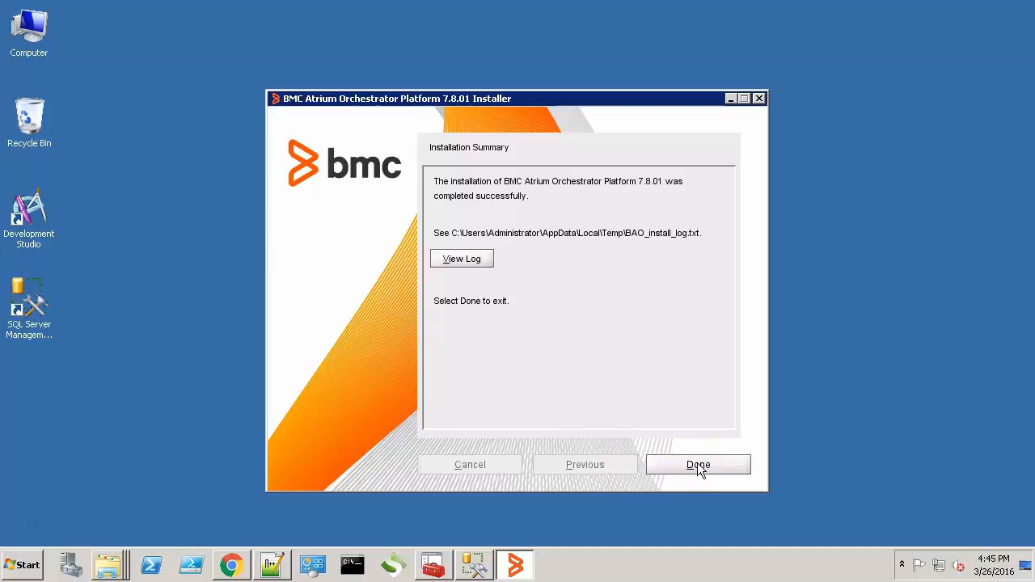
Close the finished installer and start the BMC Atrium Orchestrator Repository service
left_click(698, 464)
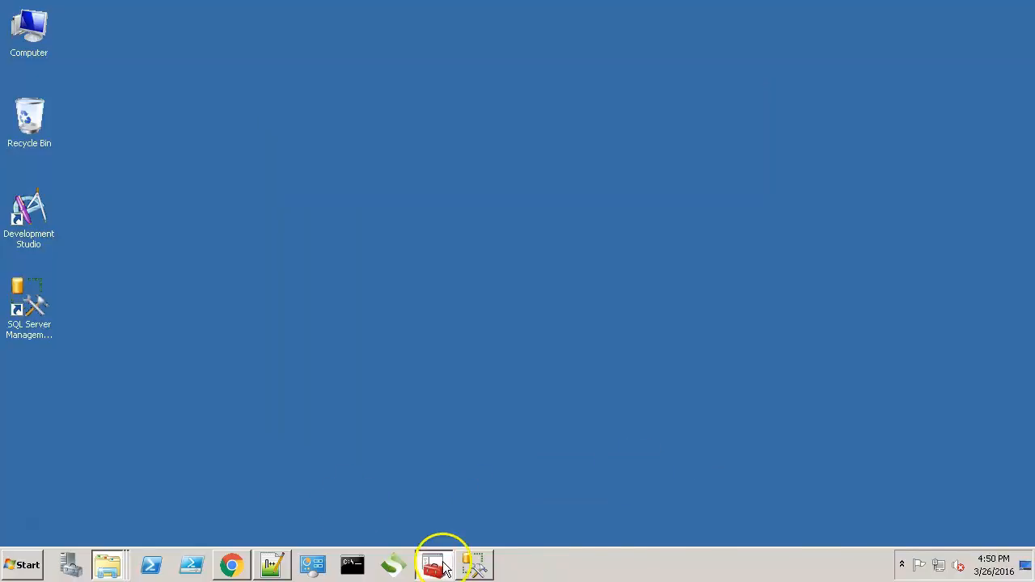
left_click(434, 563)
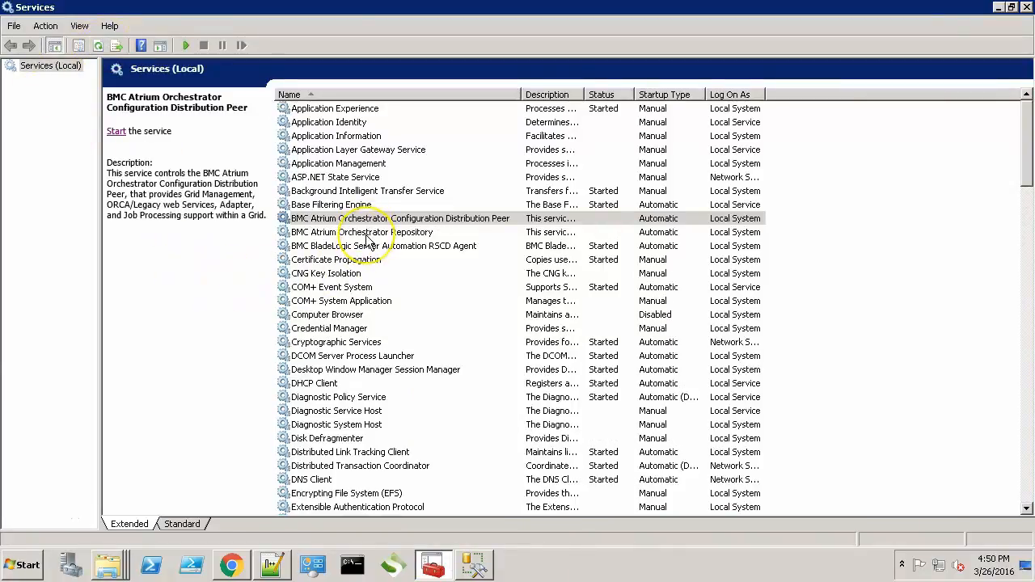
left_click(362, 232)
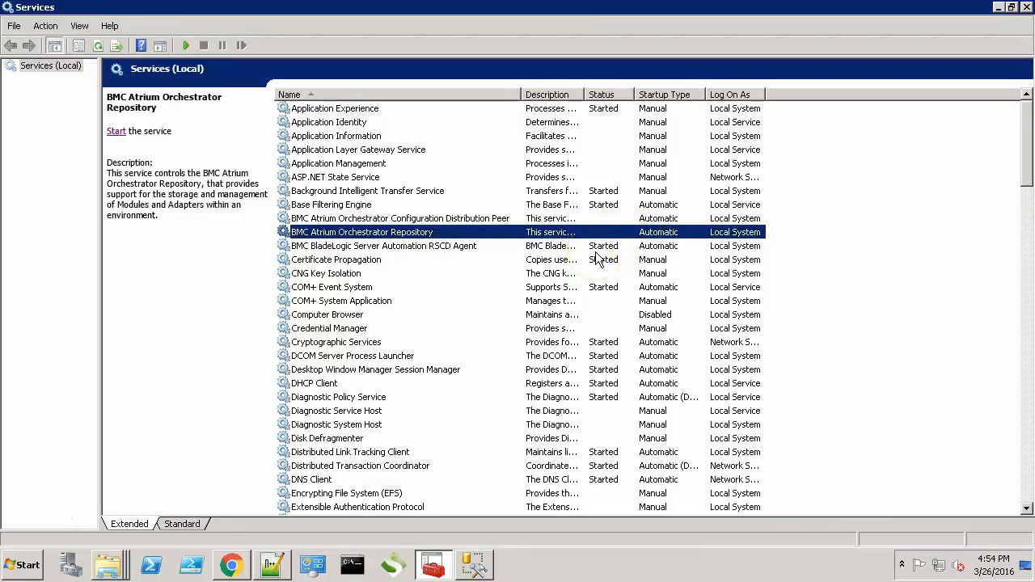
left_click(1027, 6)
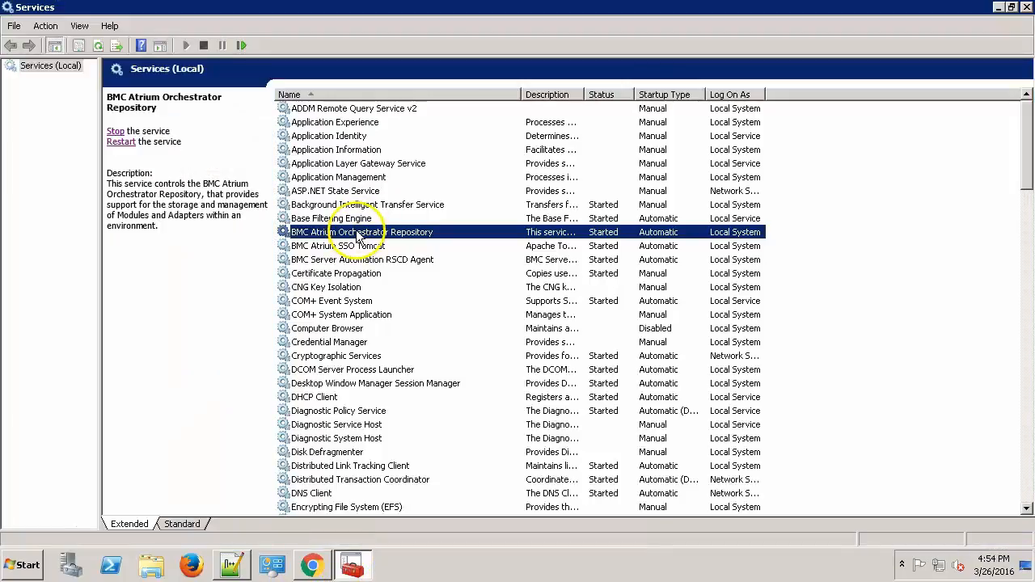
Stop the BMC Atrium Orchestrator Repository service and wait for Service Control to finish
left_click(114, 131)
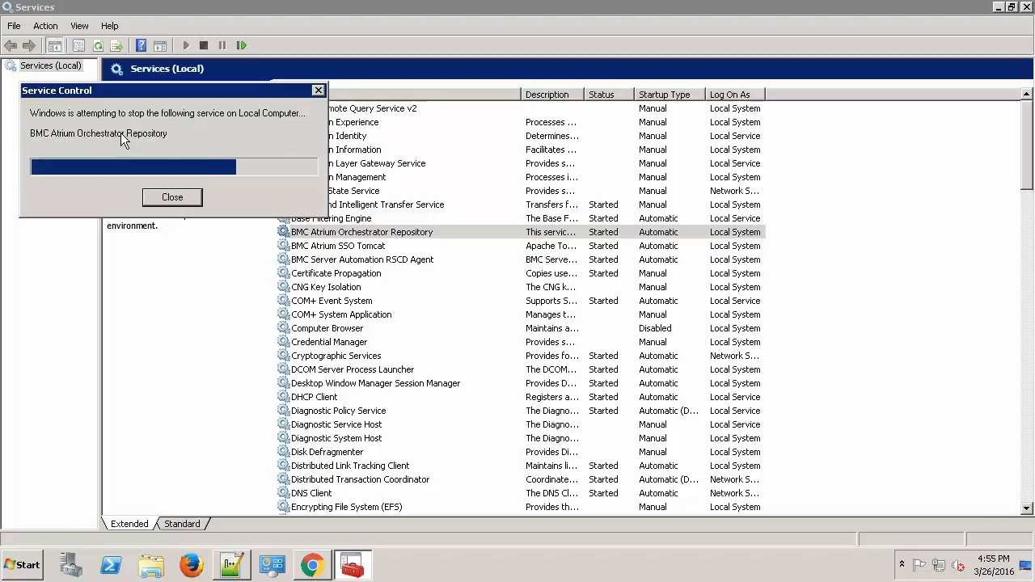
left_click(171, 196)
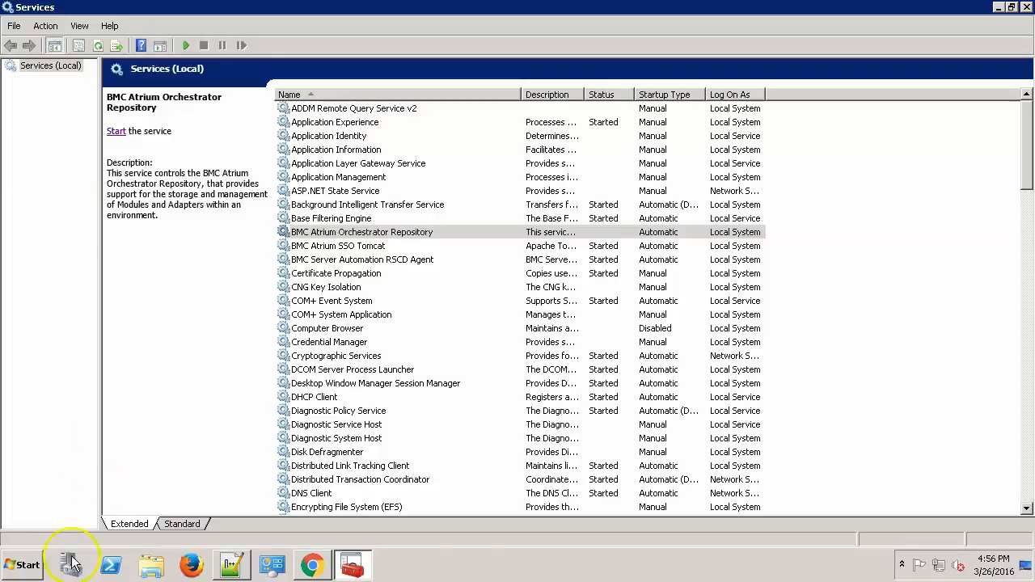
Browse to REPO\tomcat\webapps and create a new baorepo folder beside baorepo.war
left_click(110, 564)
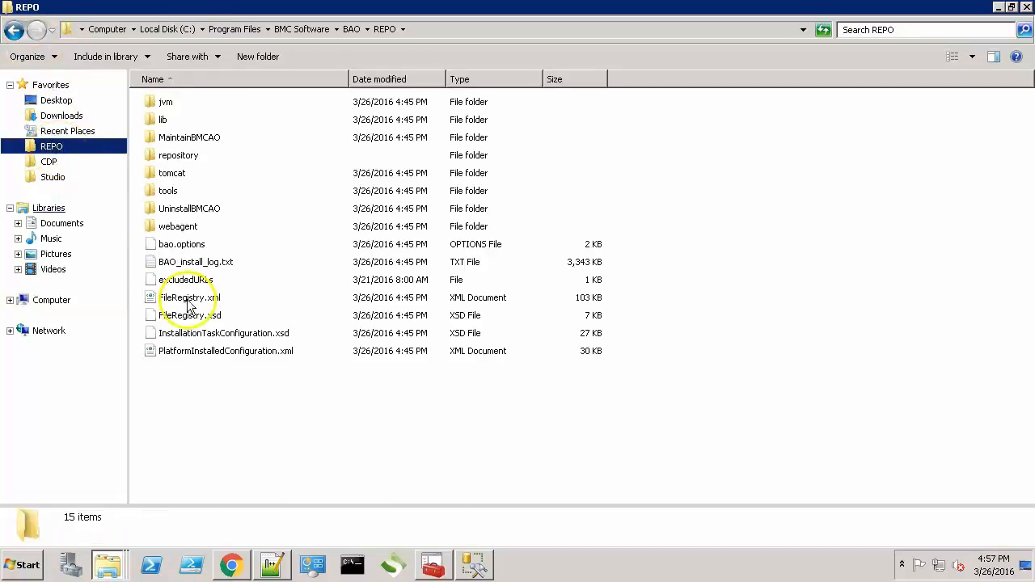
left_click(172, 173)
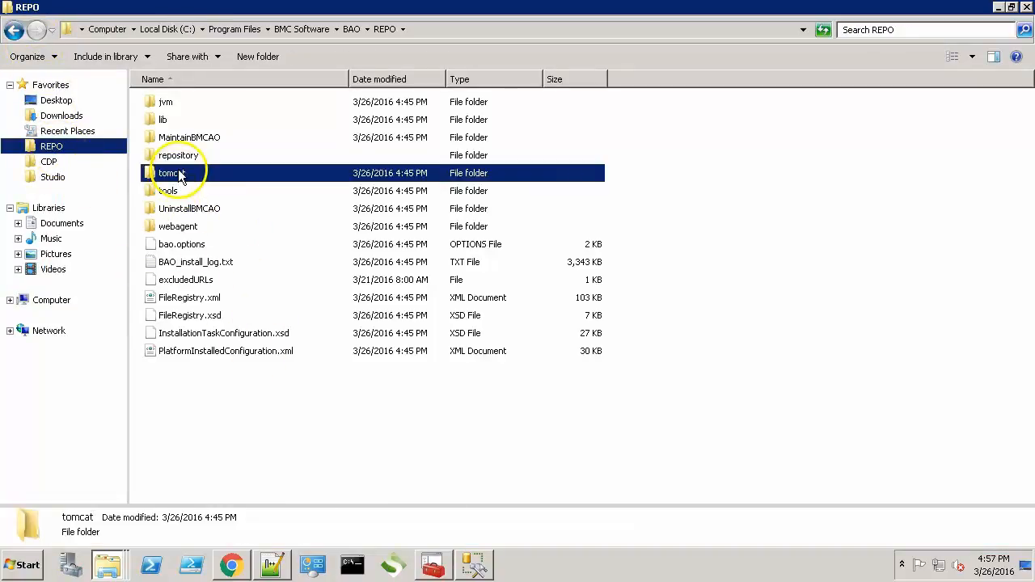
double_click(170, 172)
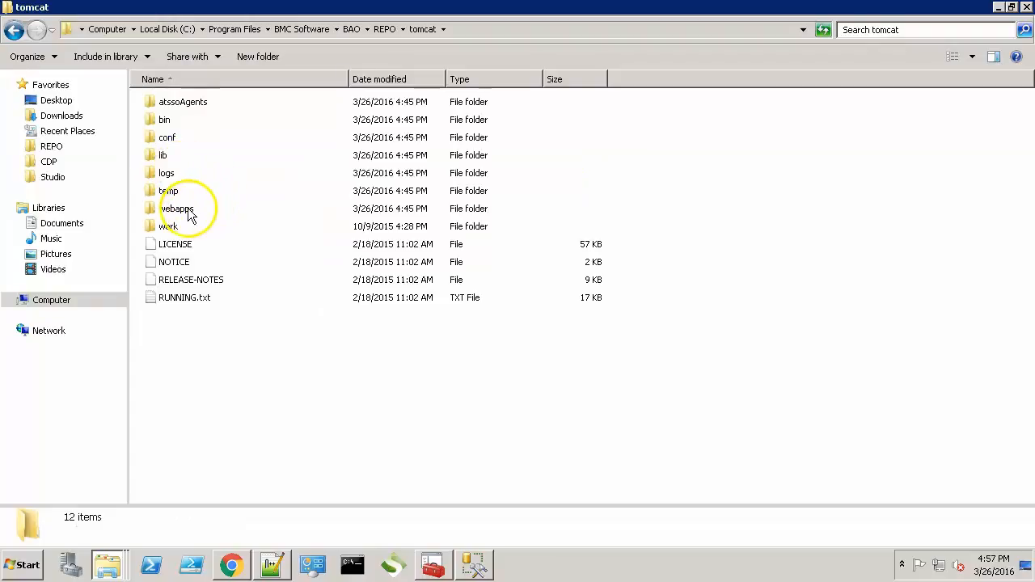
double_click(178, 208)
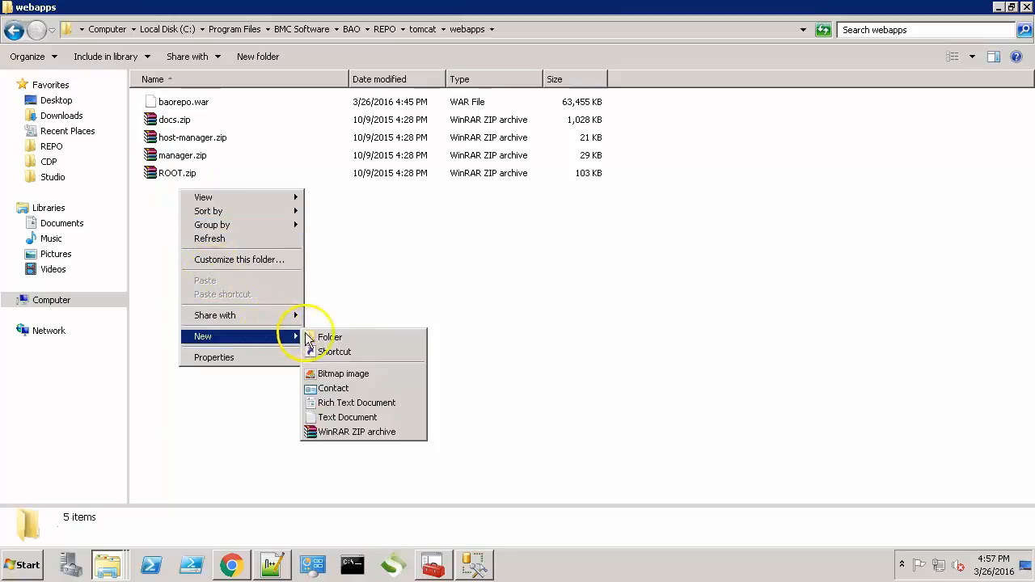
left_click(330, 336)
type("baorepo")
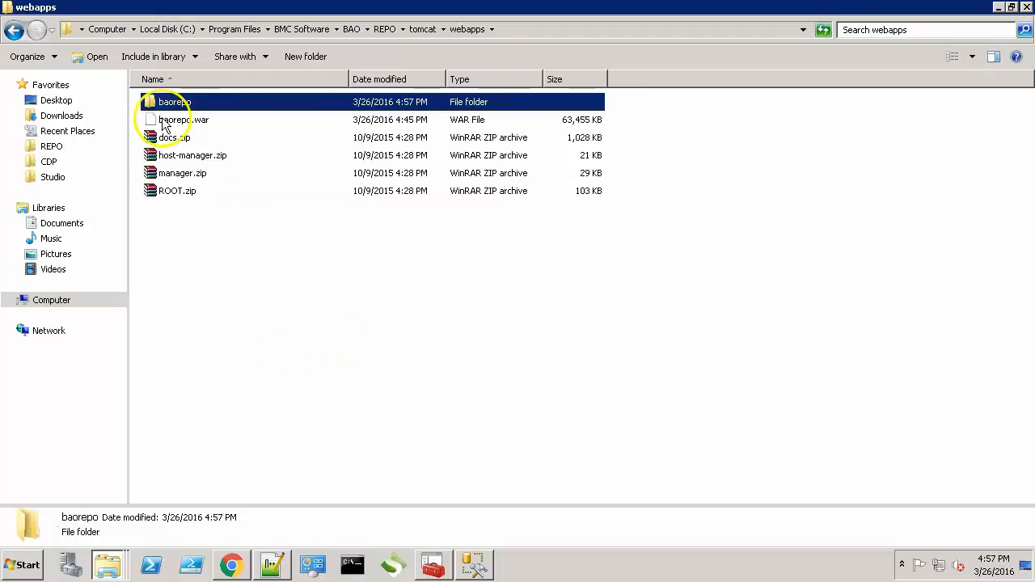
Extract baorepo.war into the baorepo folder using WinRAR
right_click(174, 120)
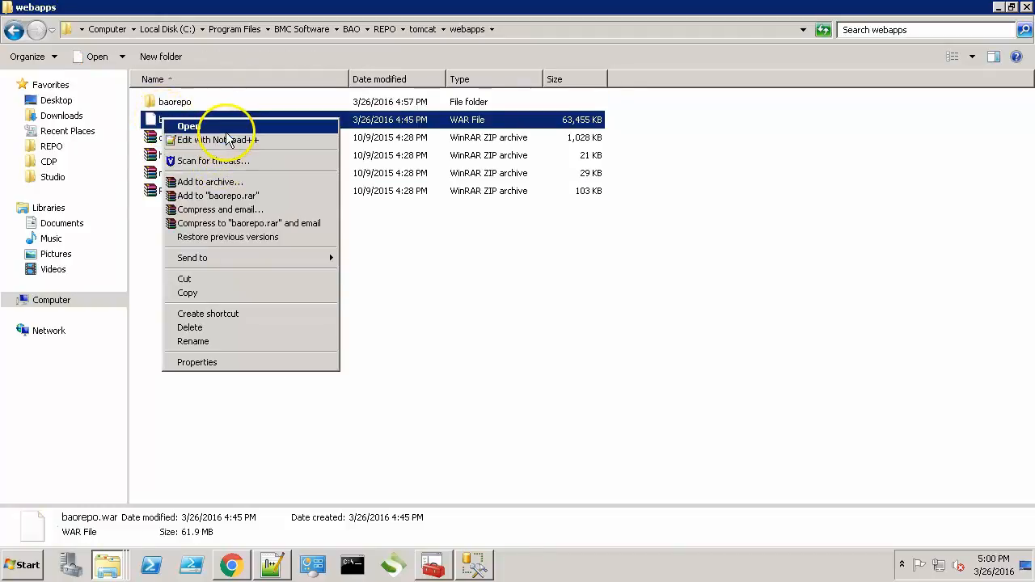
left_click(187, 127)
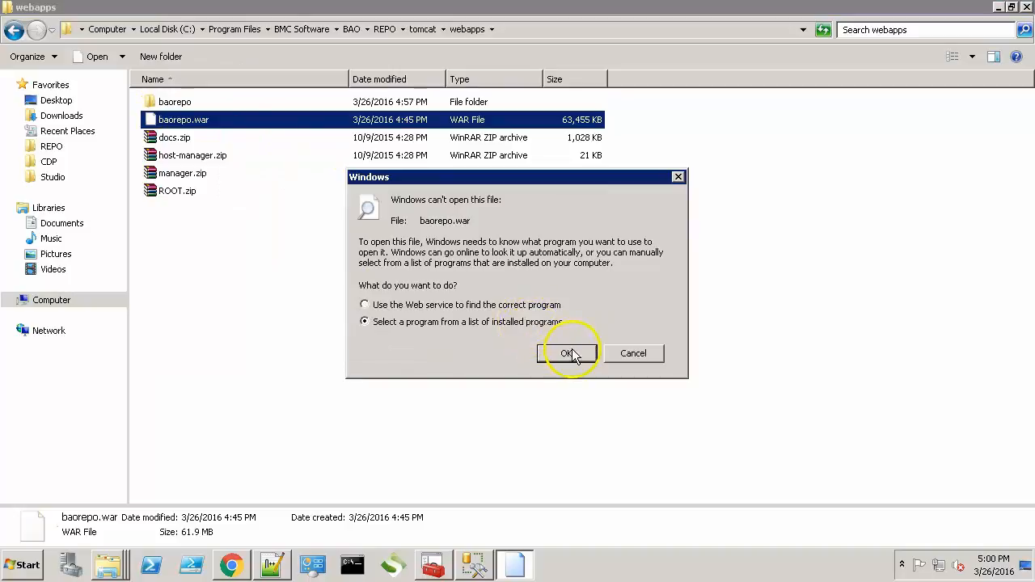
left_click(566, 353)
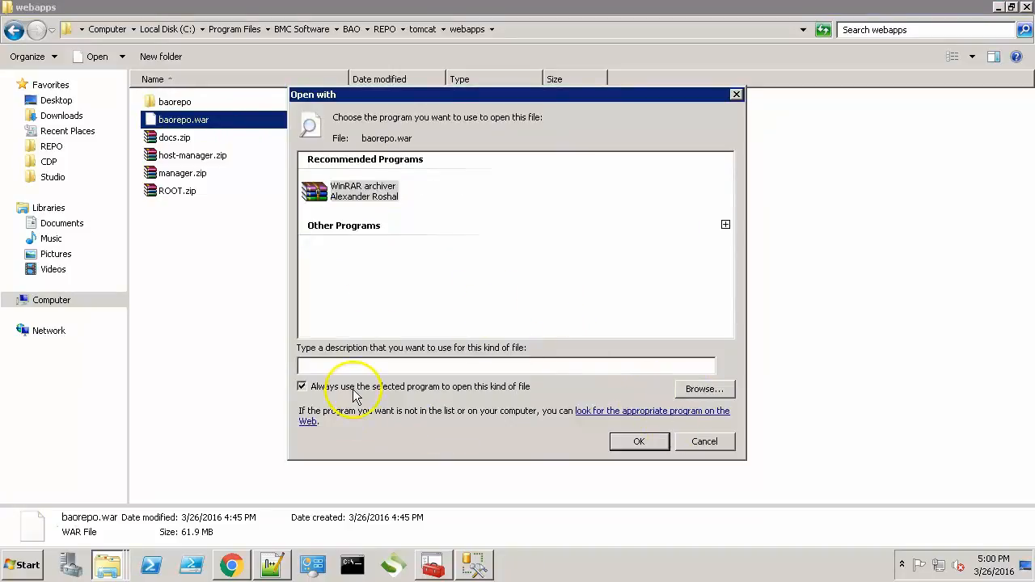
left_click(638, 441)
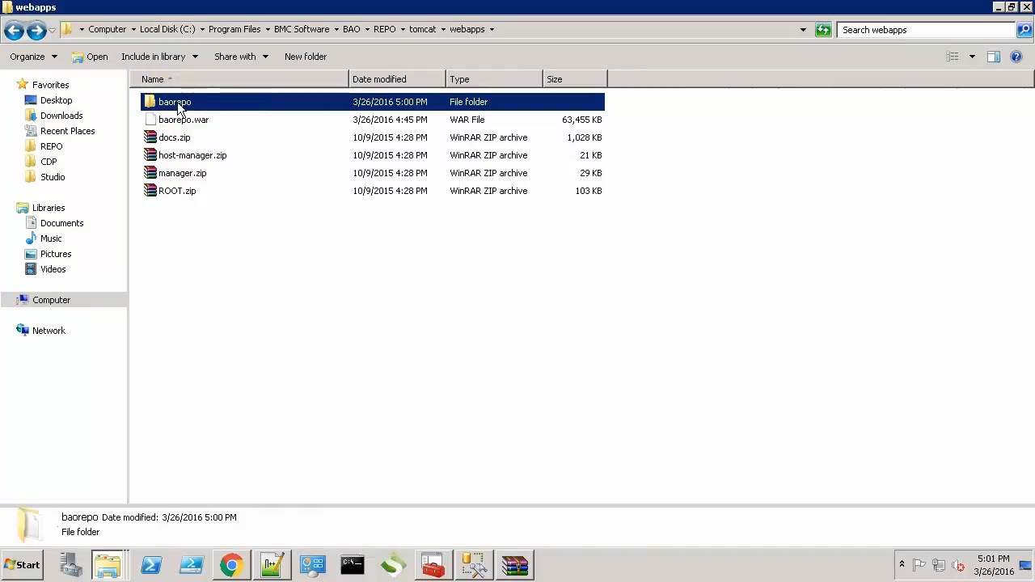
Open repository.xml from baorepo\WEB-INF\classes\META-INF in Notepad++
double_click(175, 101)
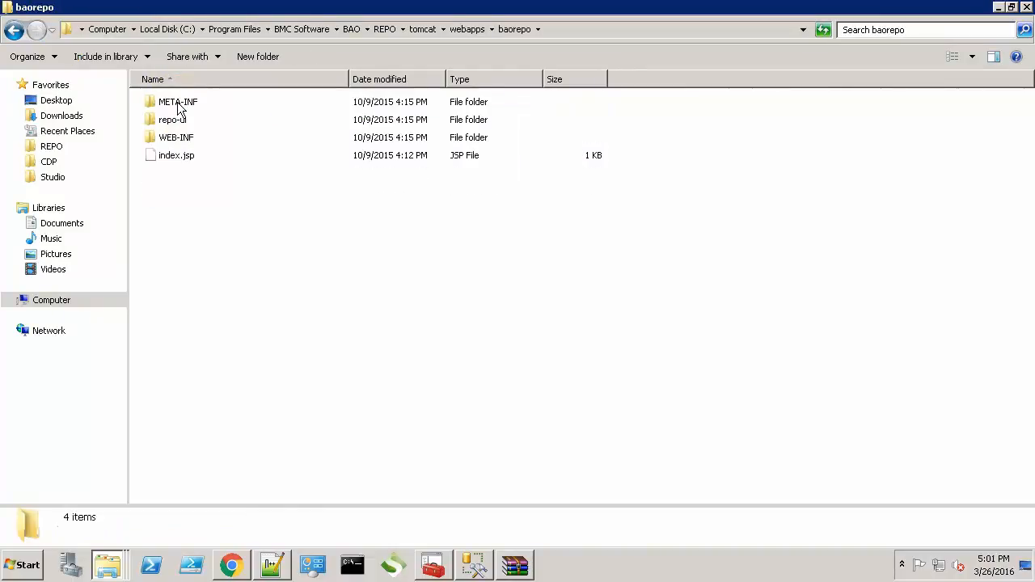
left_click(175, 136)
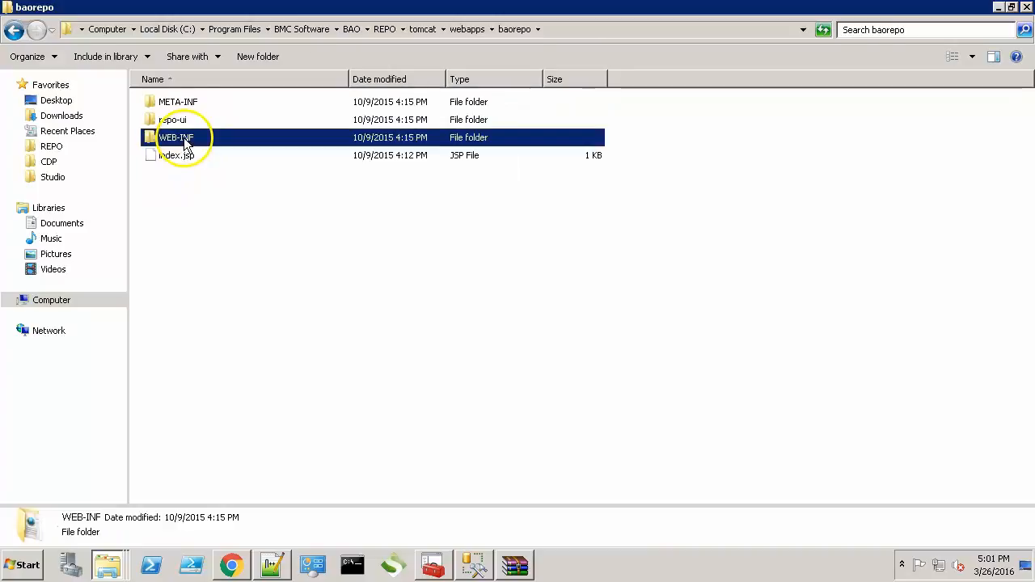
double_click(177, 136)
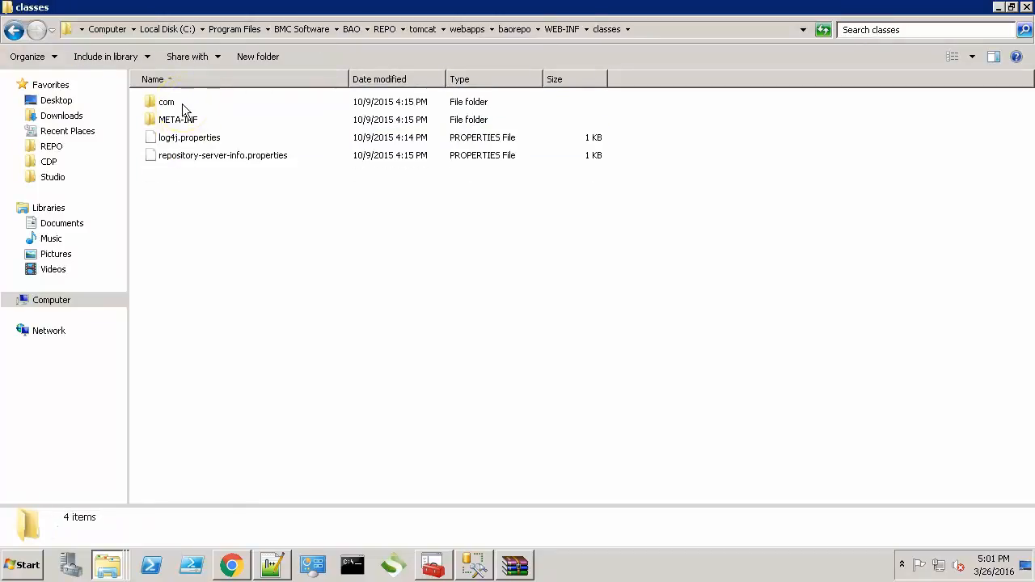
double_click(177, 119)
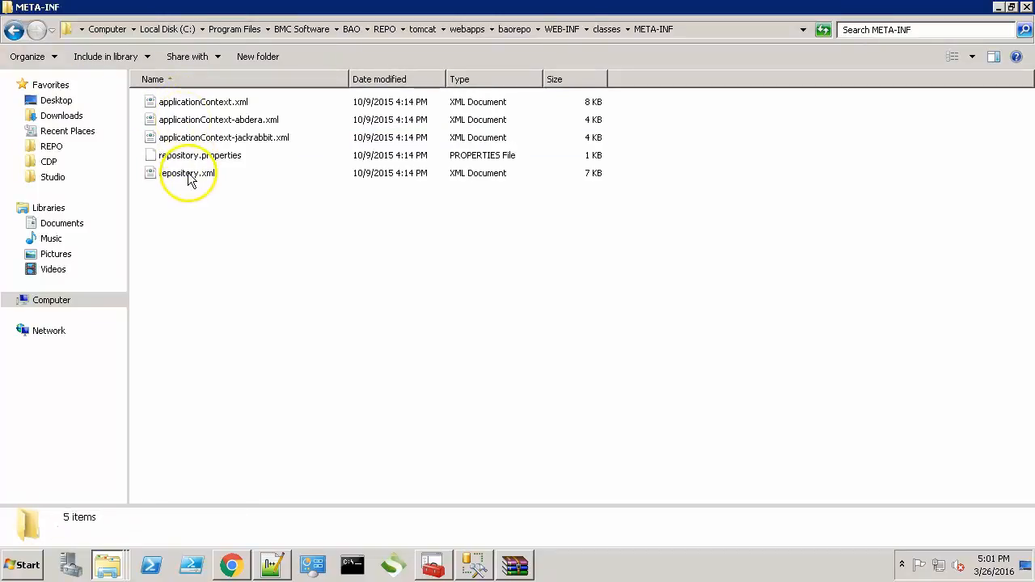
left_click(186, 173)
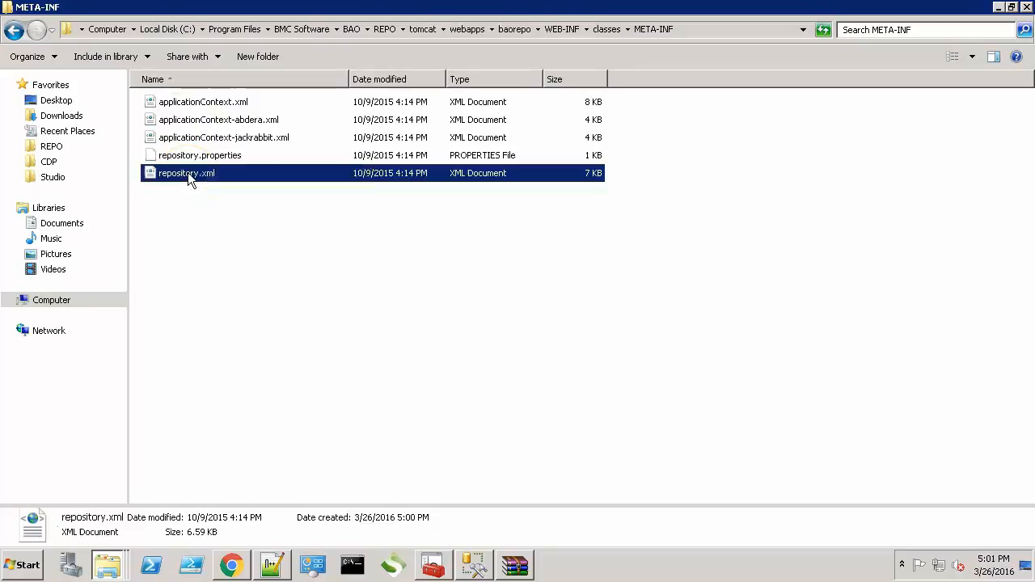
double_click(187, 173)
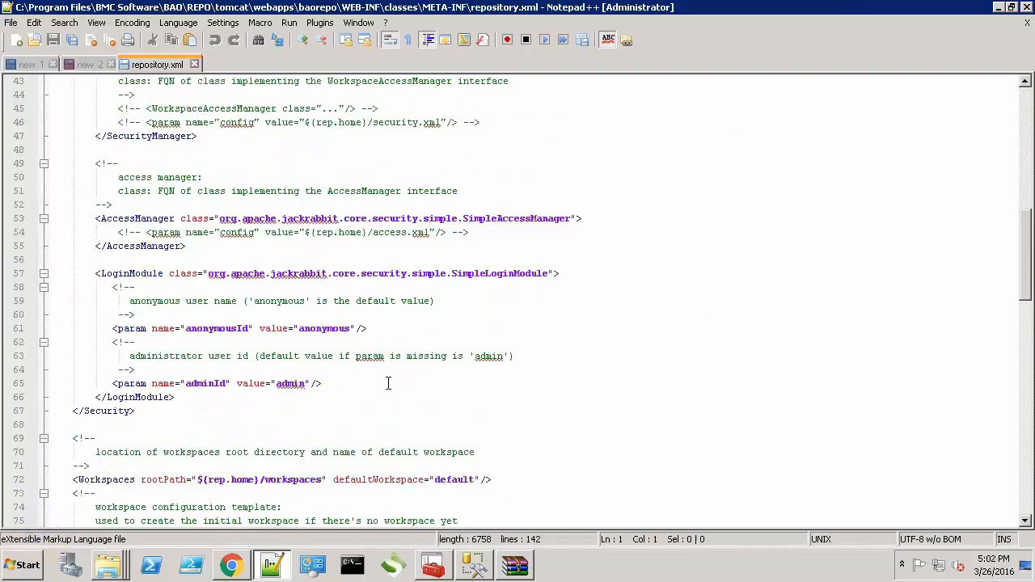
Scroll through repository.xml in Notepad++ to review the repository settings
scroll("down", 3)
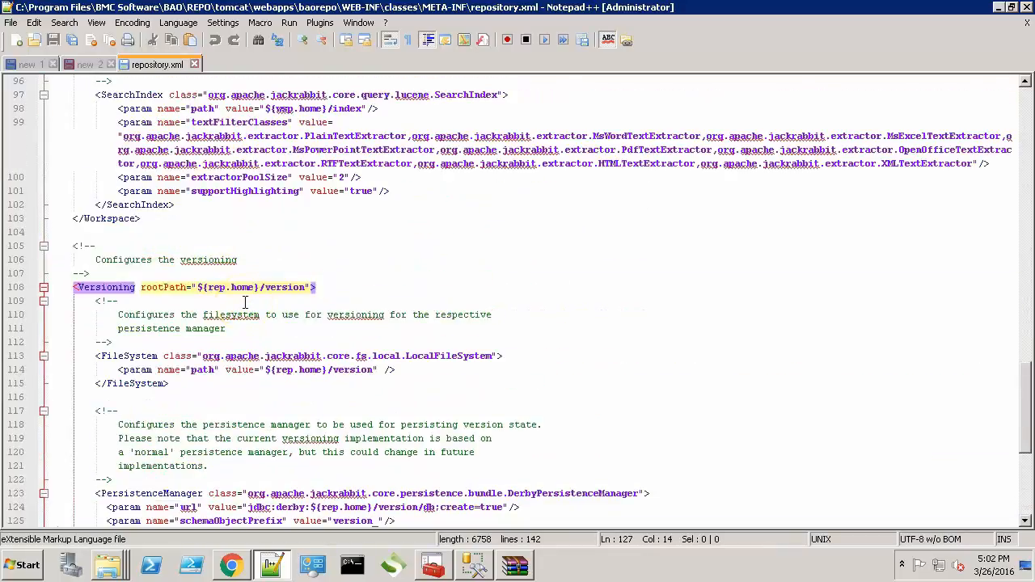
scroll("up", 3)
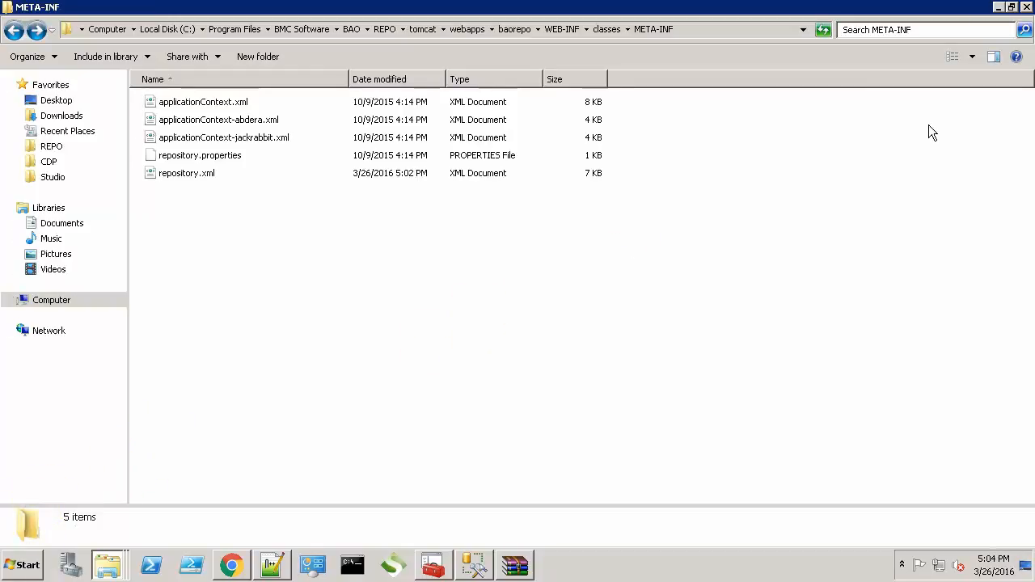
Copy sqljdbc4.jar from Downloads into REPO\tomcat\webapps\baorepo\WEB-INF\lib, then close WinRAR
left_click(62, 116)
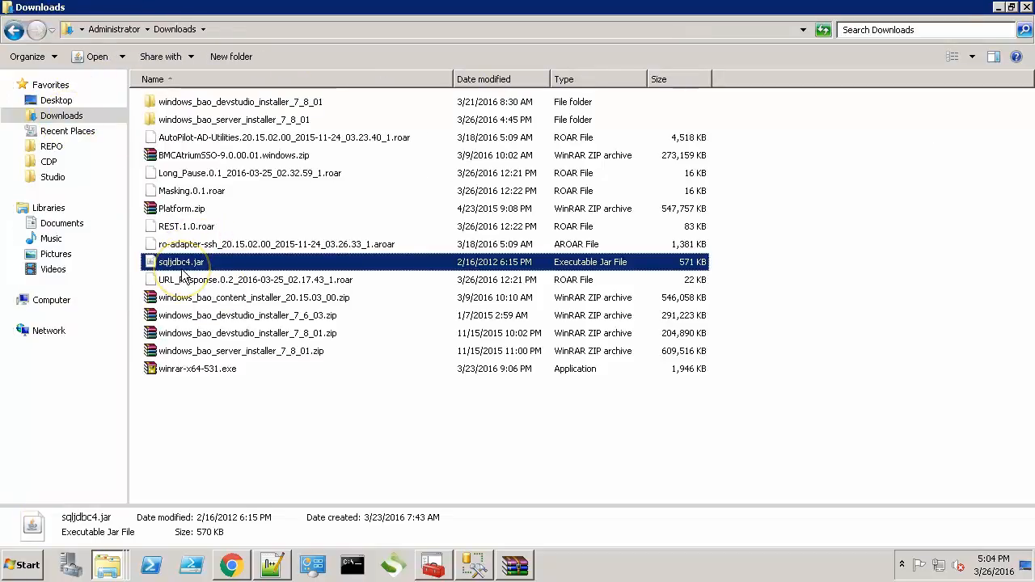
left_click(52, 147)
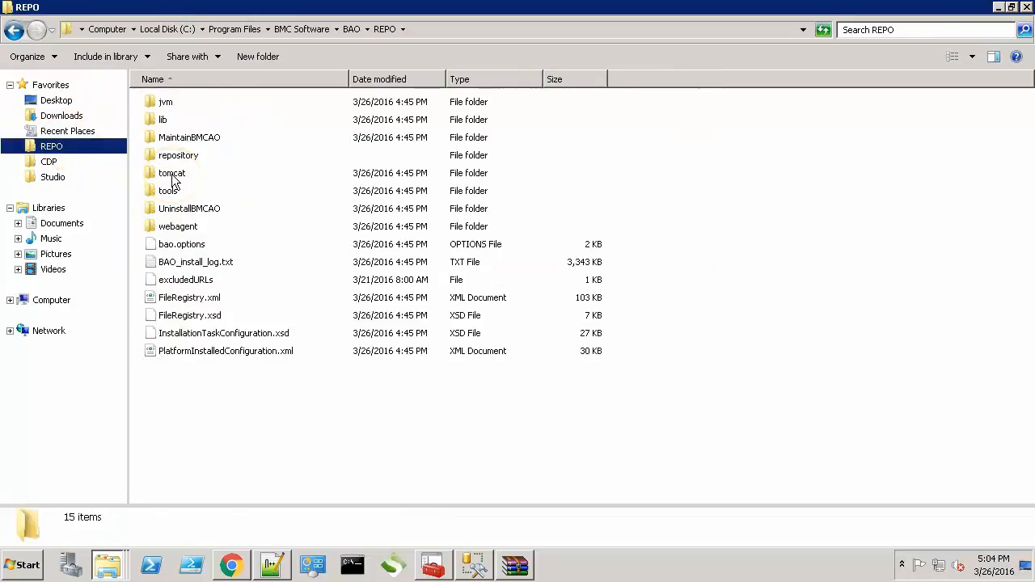
double_click(171, 172)
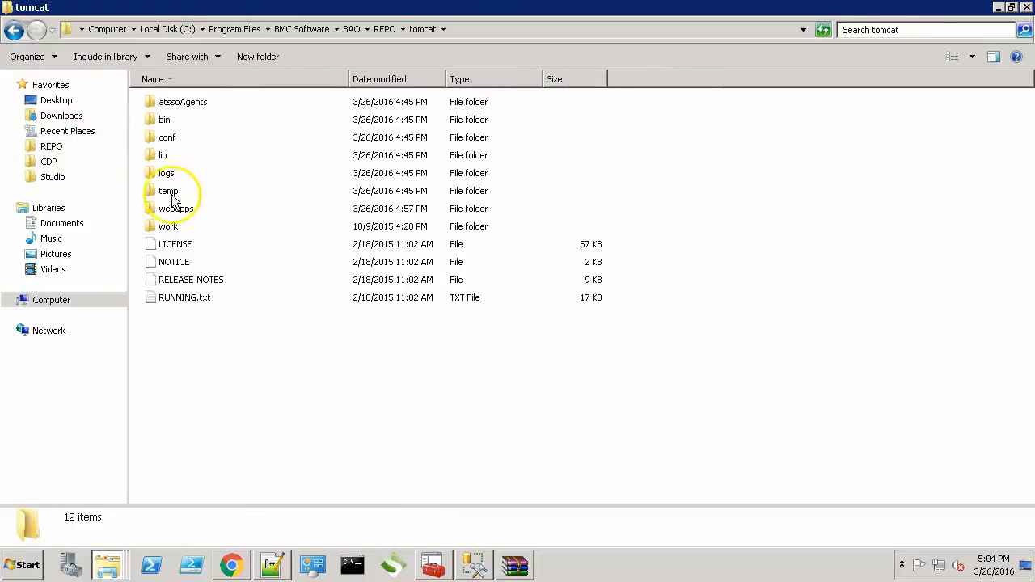
double_click(176, 208)
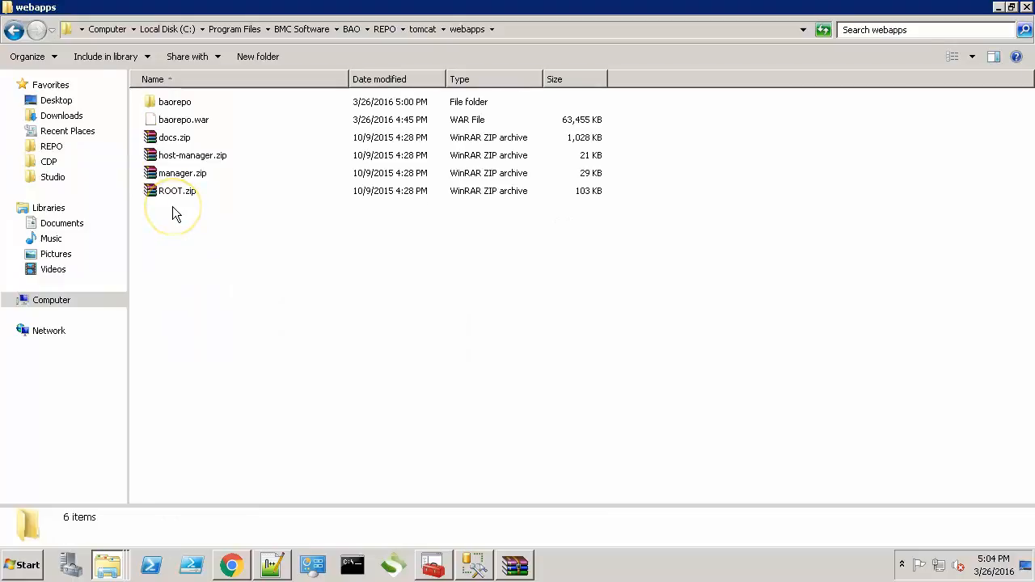
double_click(175, 101)
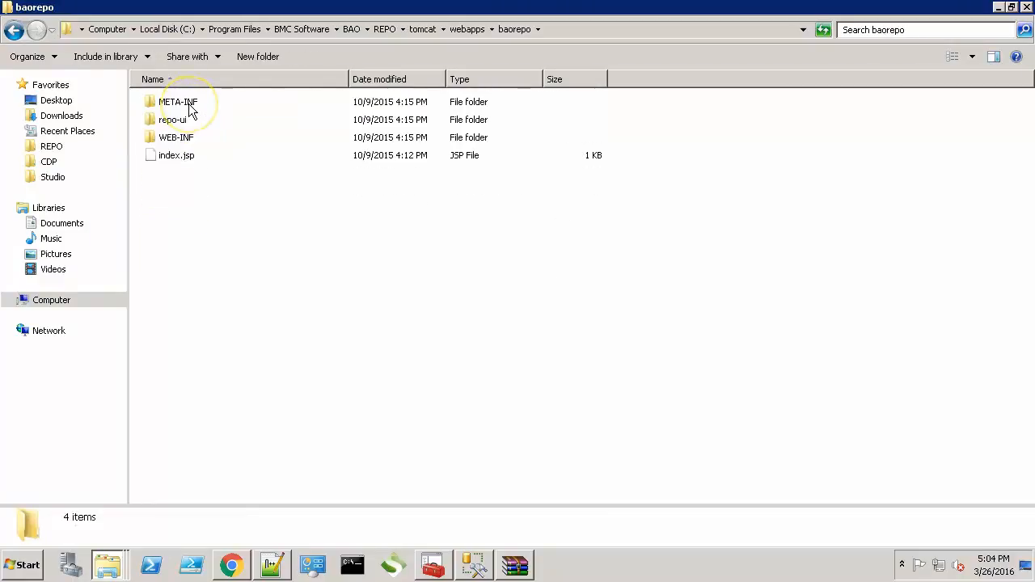
double_click(176, 137)
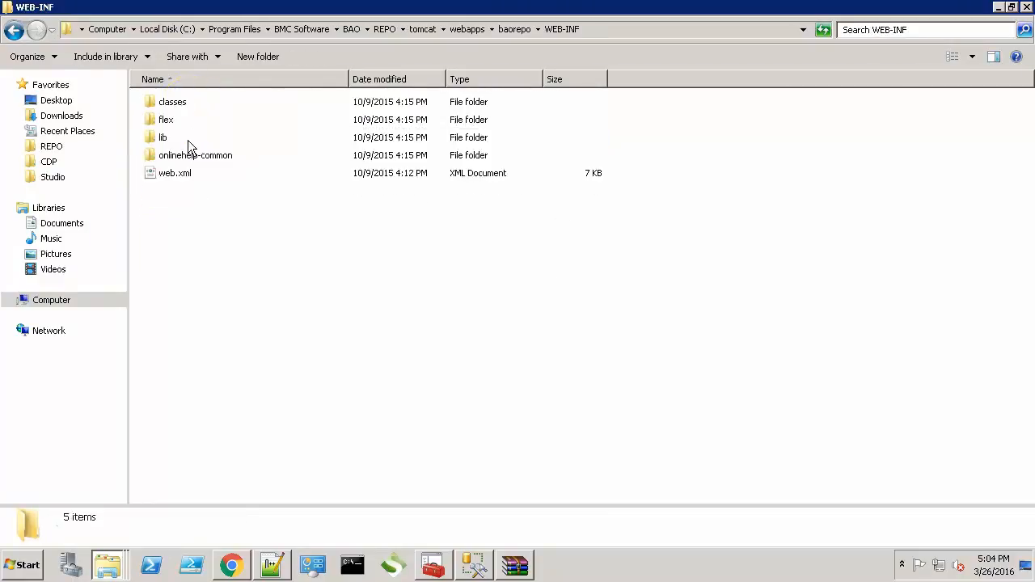
double_click(163, 137)
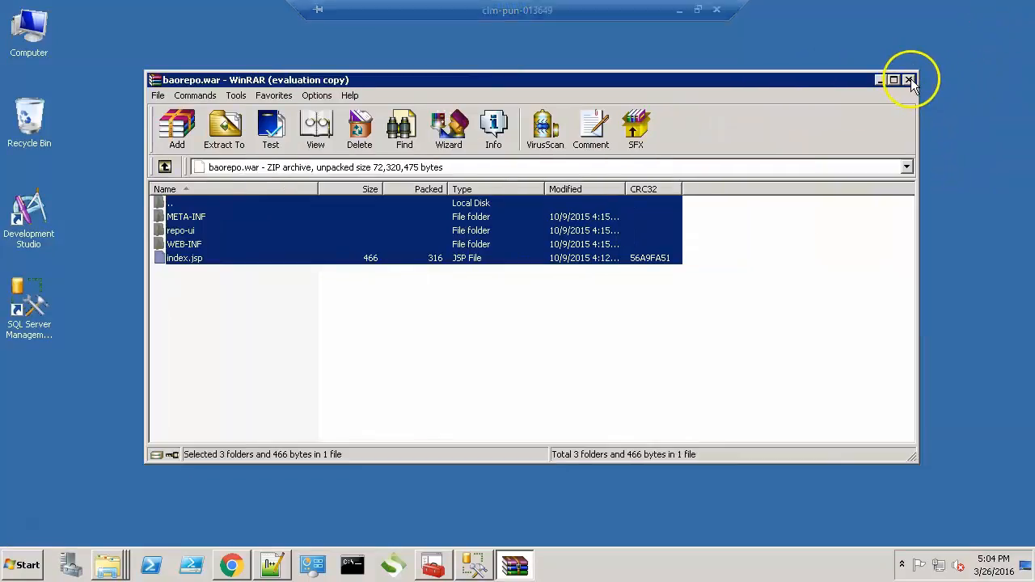
left_click(909, 79)
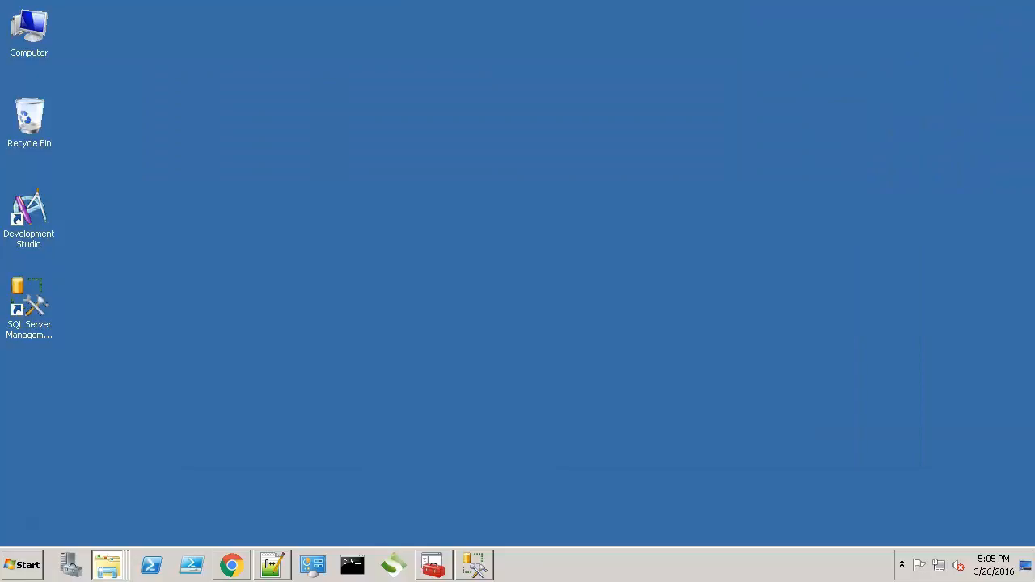